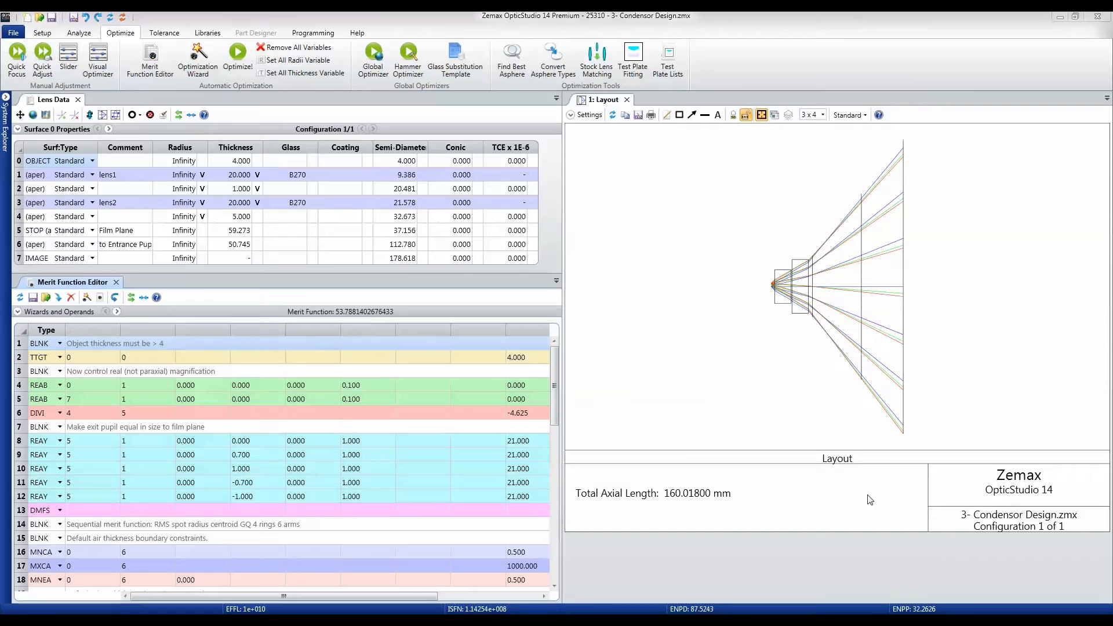
pyautogui.moveTo(805, 458)
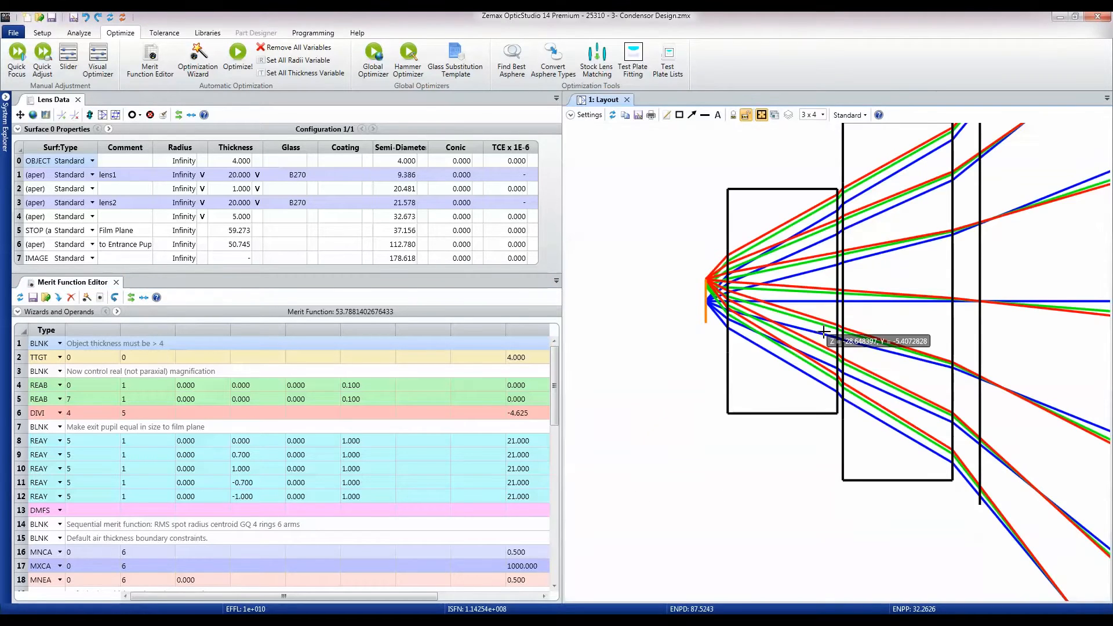
pyautogui.moveTo(709, 311)
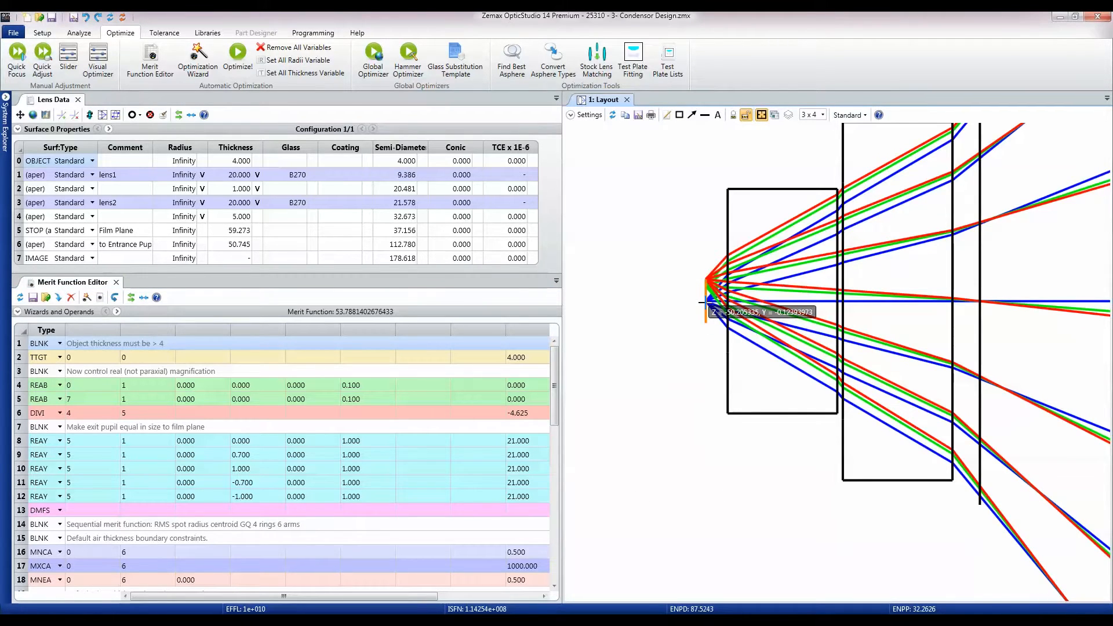
pyautogui.moveTo(710, 308)
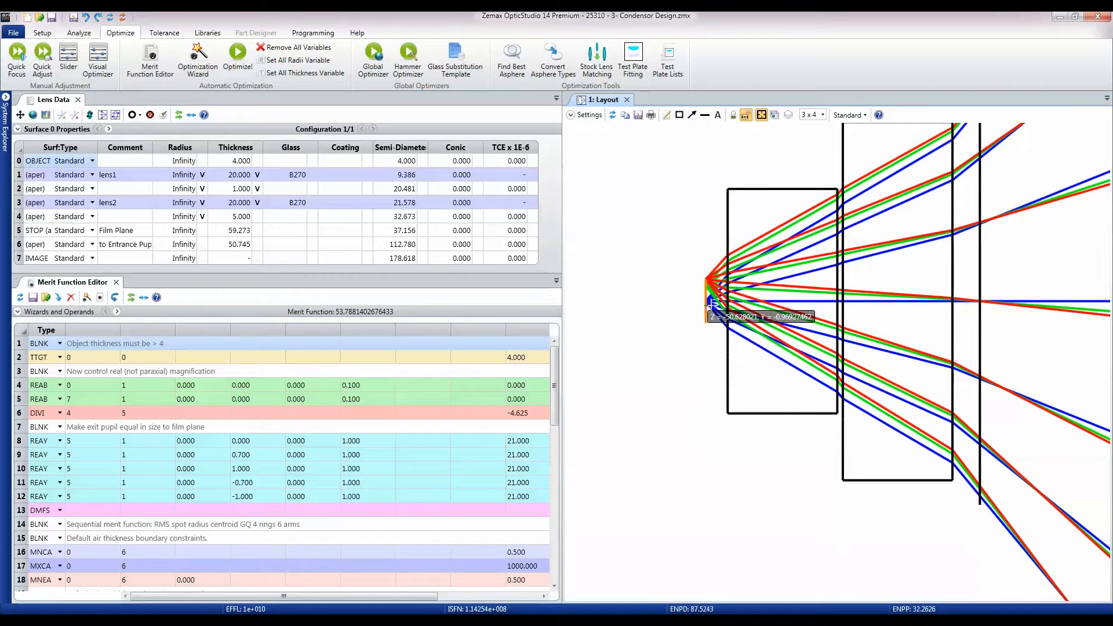
pyautogui.moveTo(704, 301)
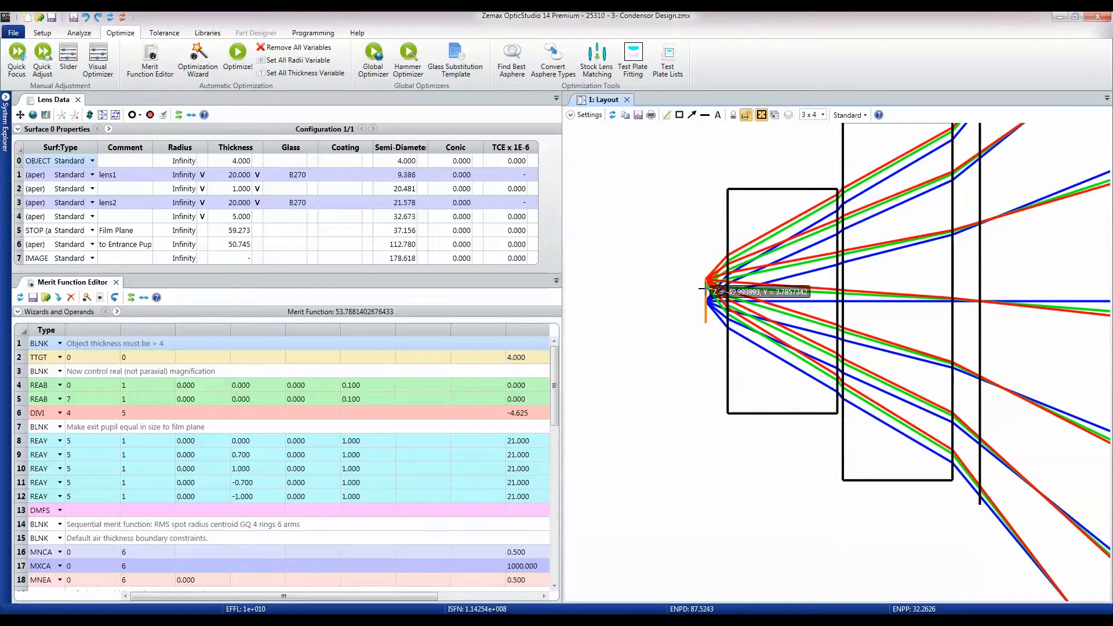
pyautogui.moveTo(415, 178)
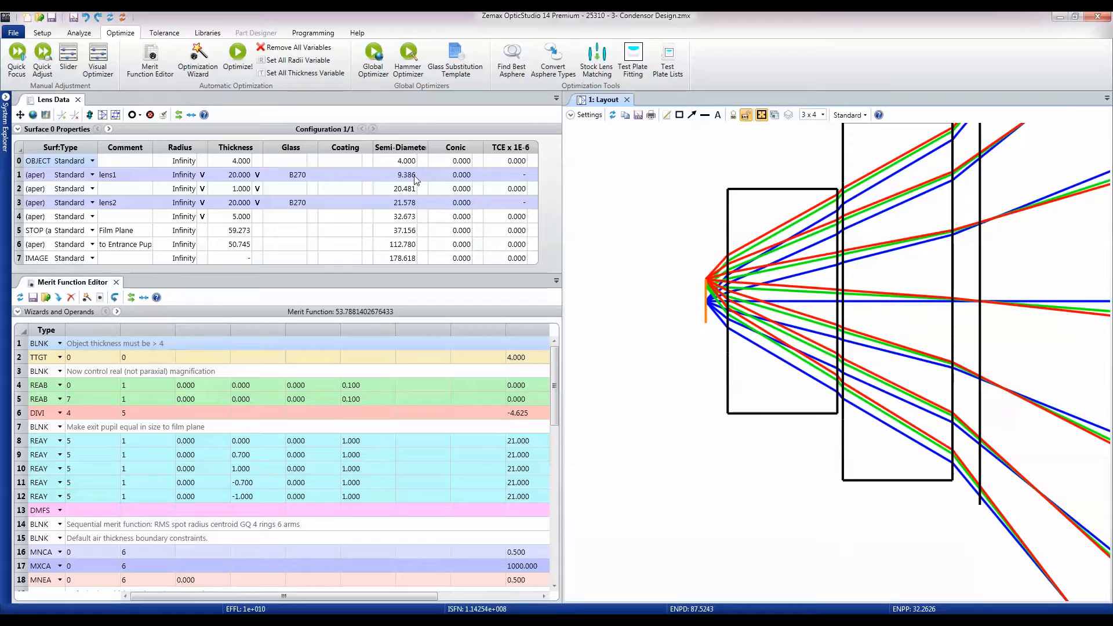
pyautogui.moveTo(482, 185)
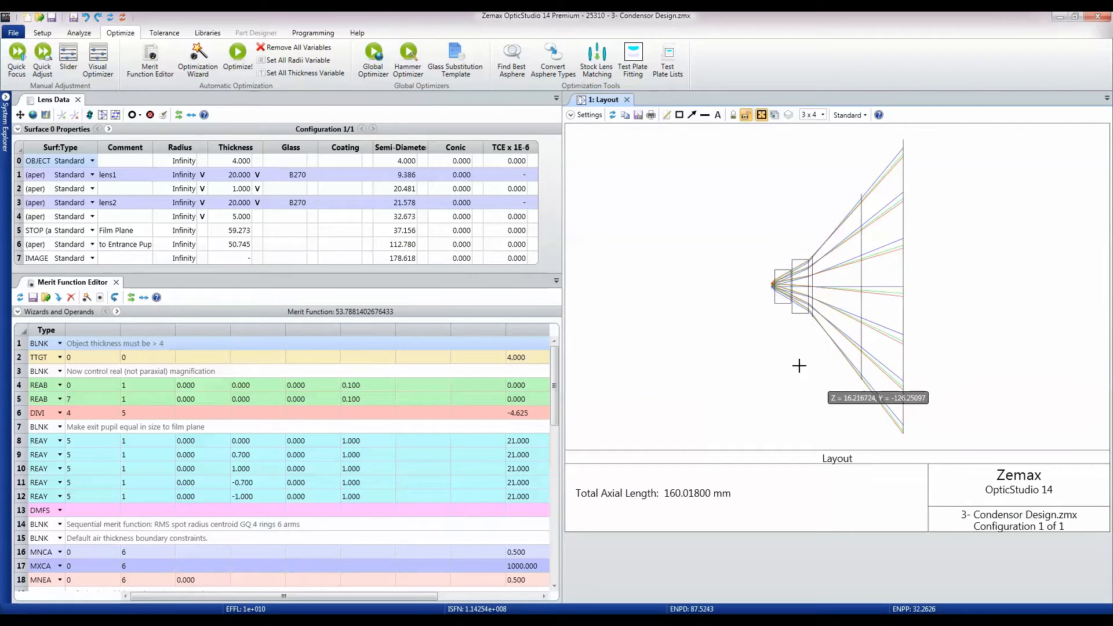
pyautogui.moveTo(762, 279)
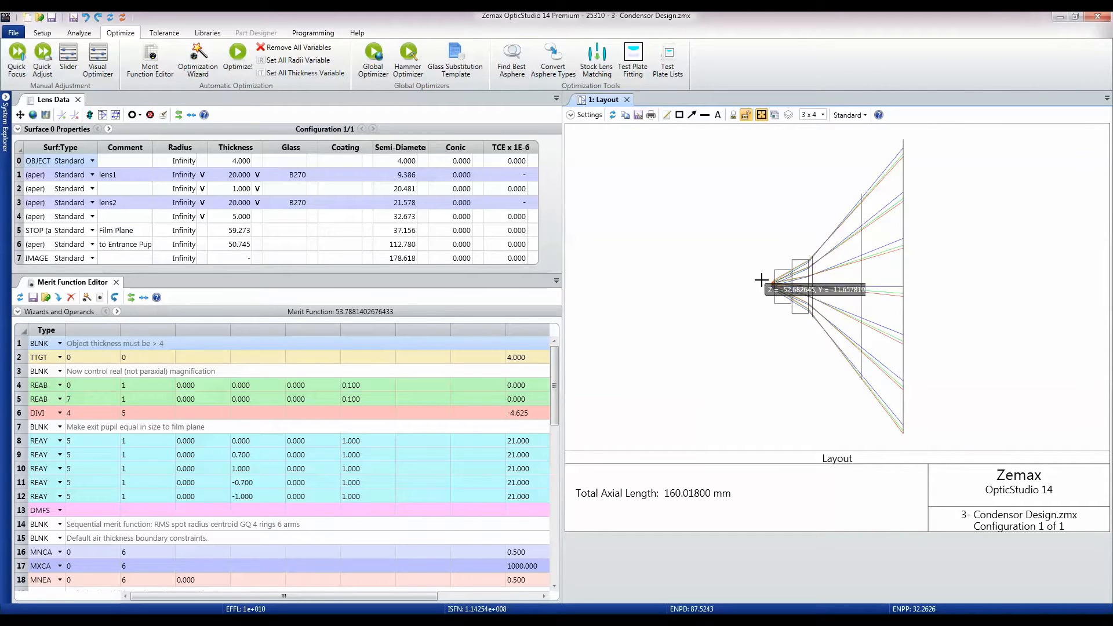
pyautogui.moveTo(772, 292)
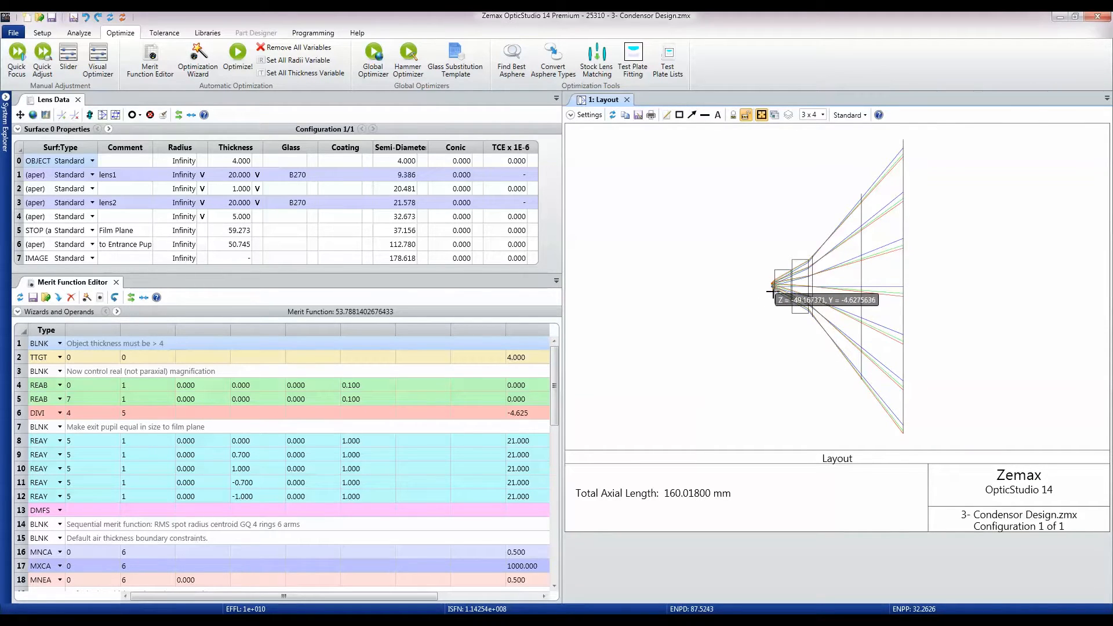
pyautogui.moveTo(902, 295)
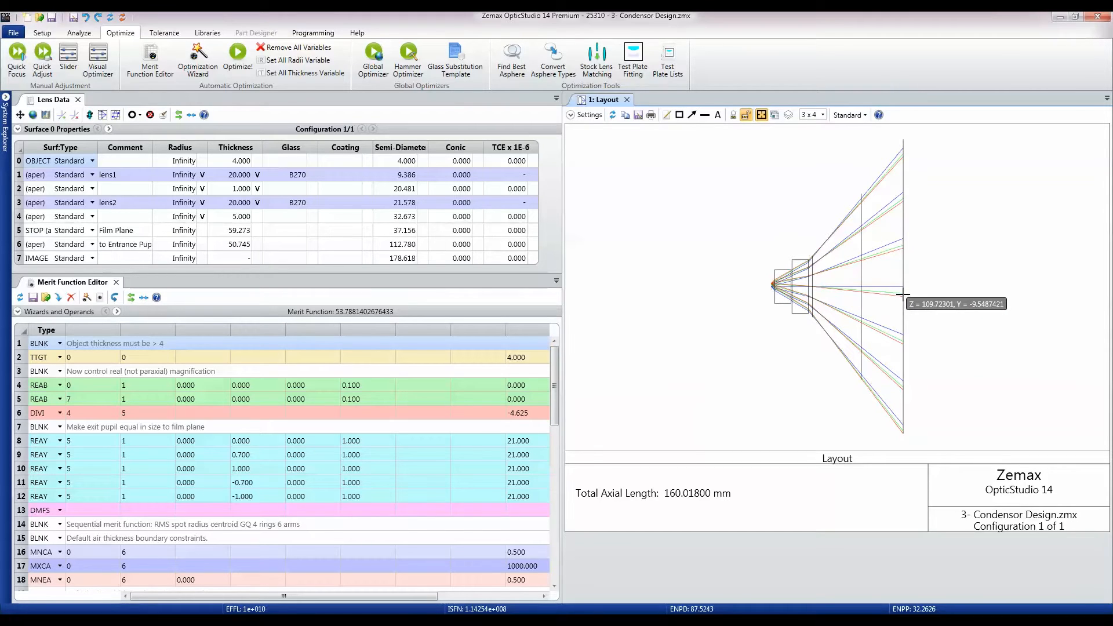
pyautogui.moveTo(838, 300)
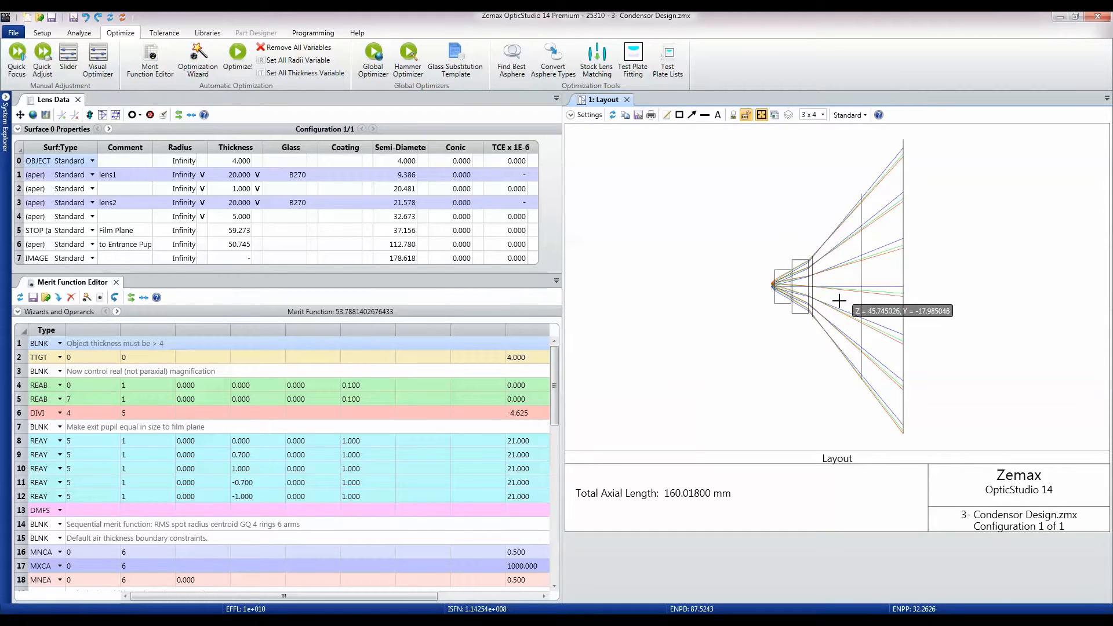
pyautogui.moveTo(816, 257)
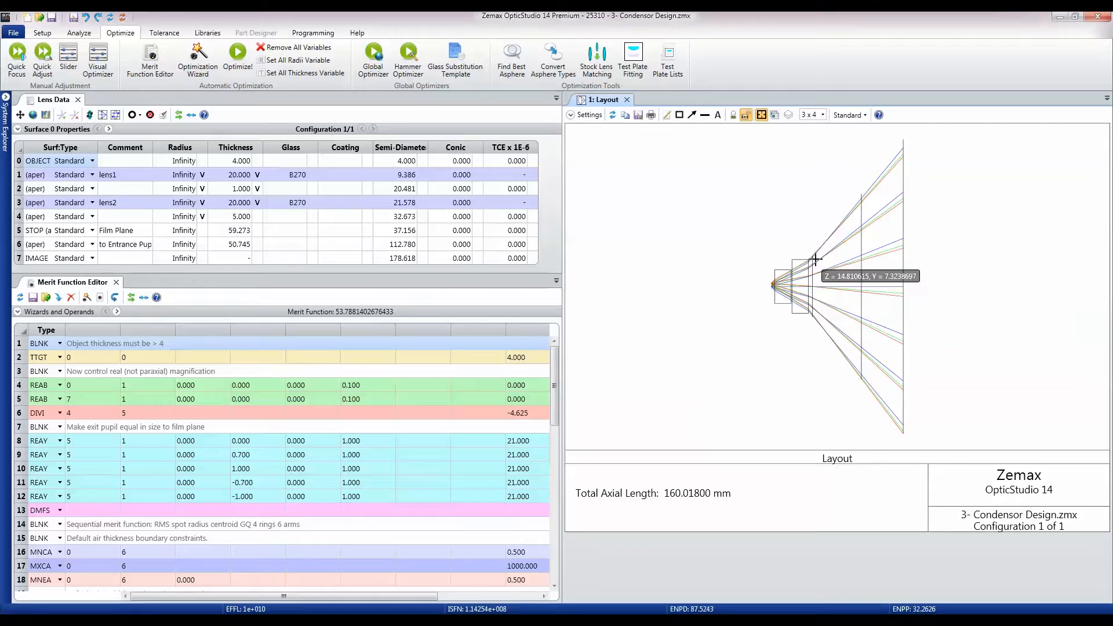
pyautogui.moveTo(815, 263)
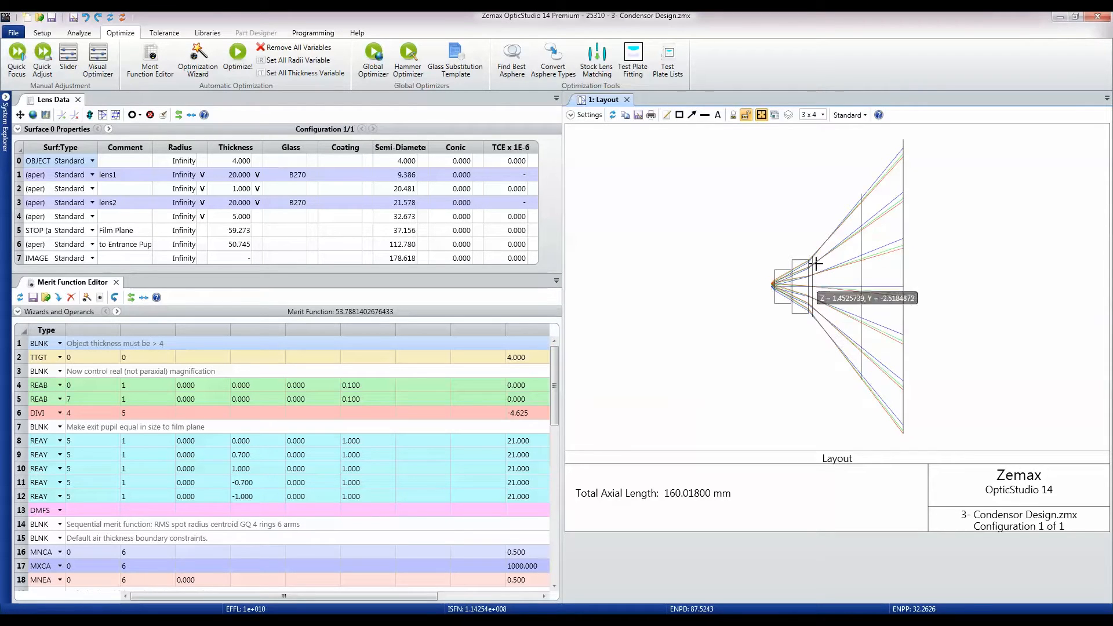
pyautogui.moveTo(819, 286)
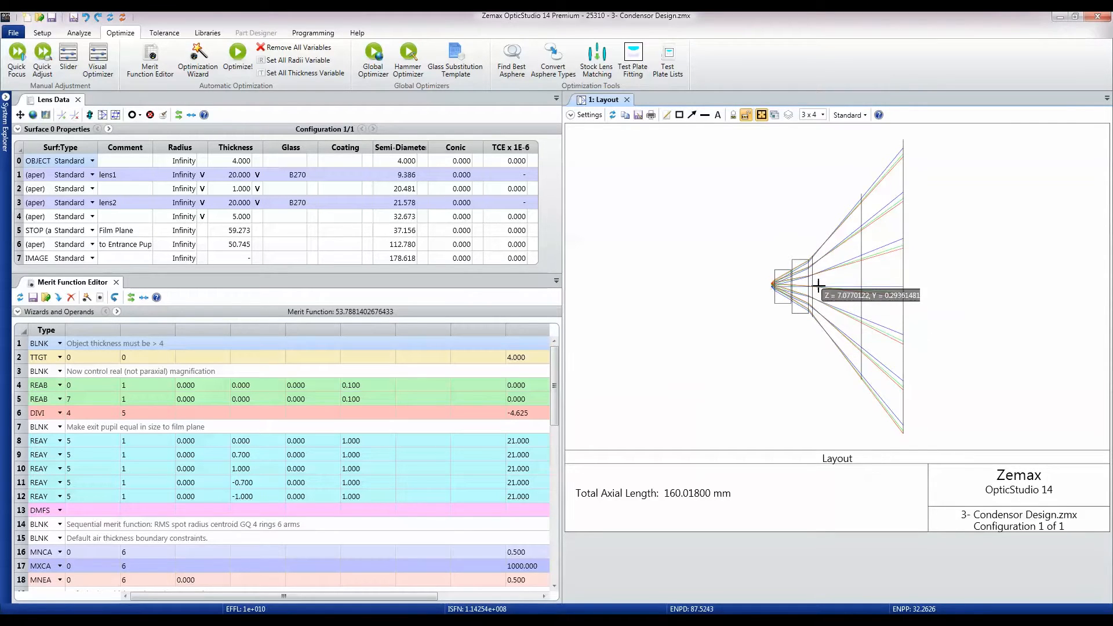
pyautogui.moveTo(785, 316)
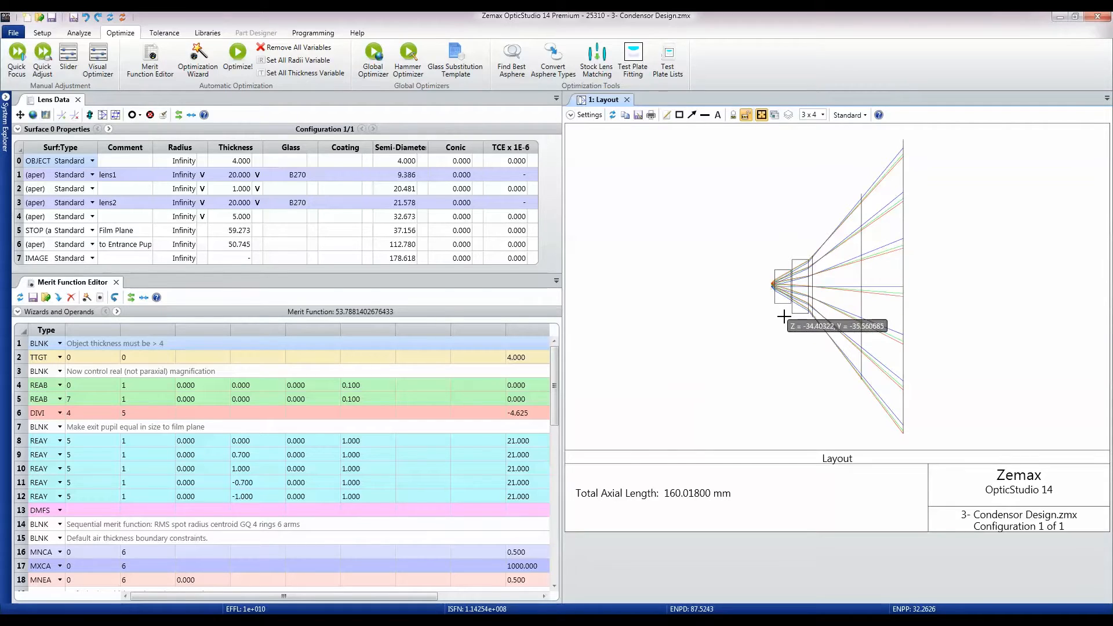
pyautogui.moveTo(362, 415)
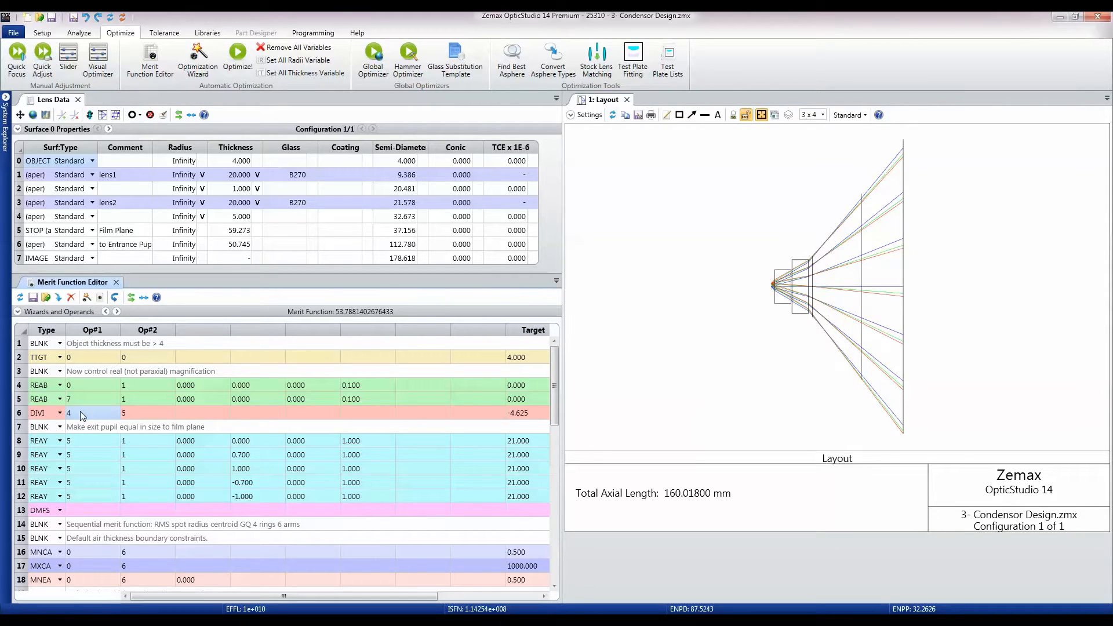
pyautogui.moveTo(502, 423)
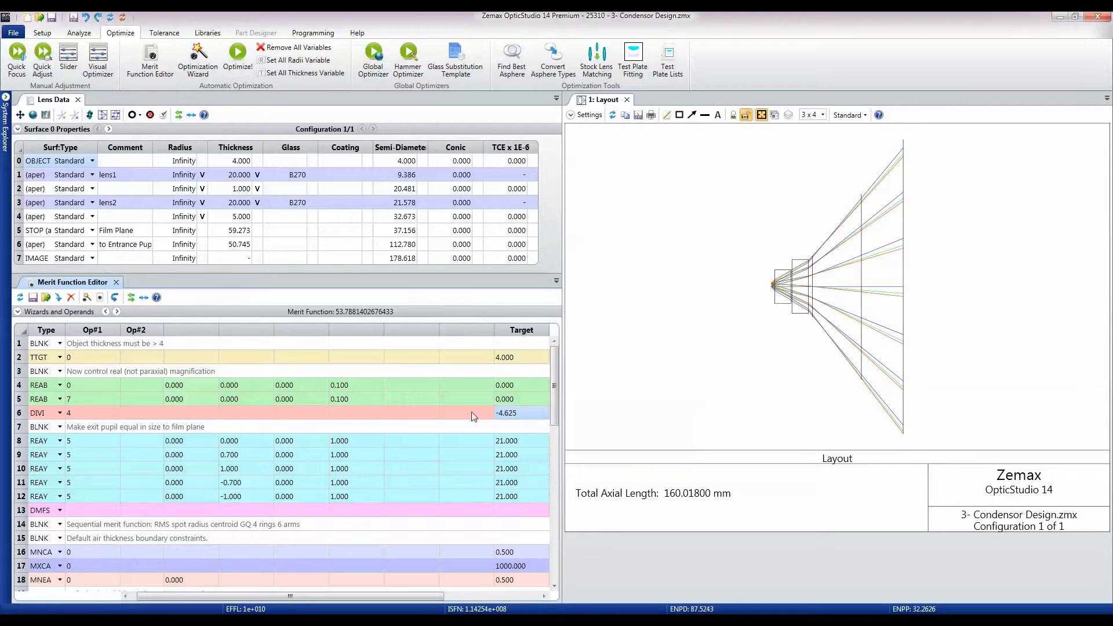
pyautogui.click(235, 229)
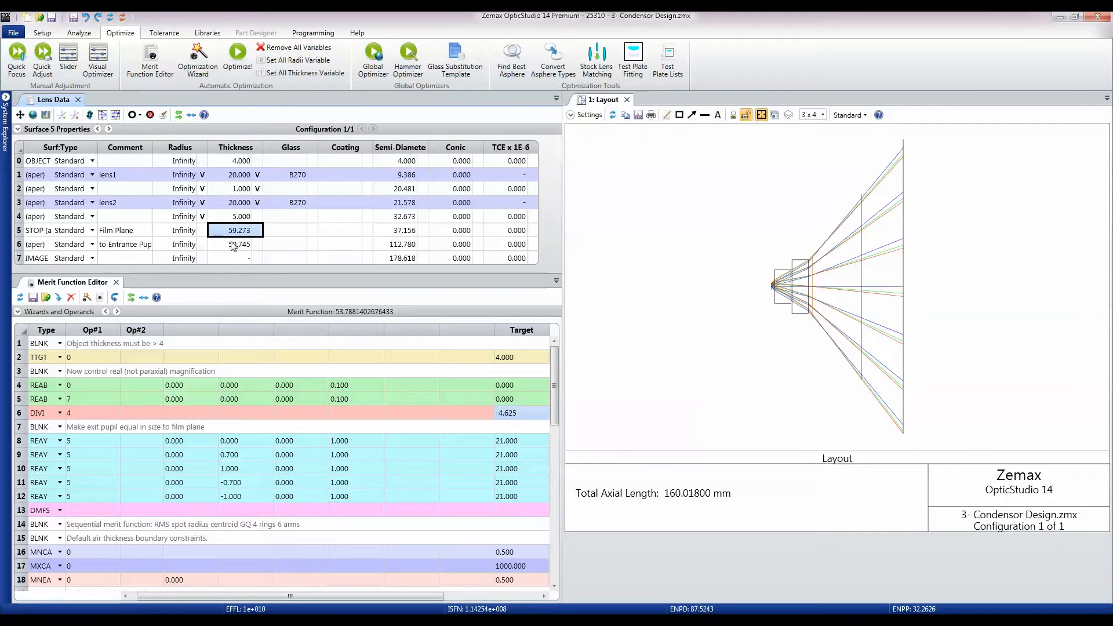
pyautogui.click(235, 243)
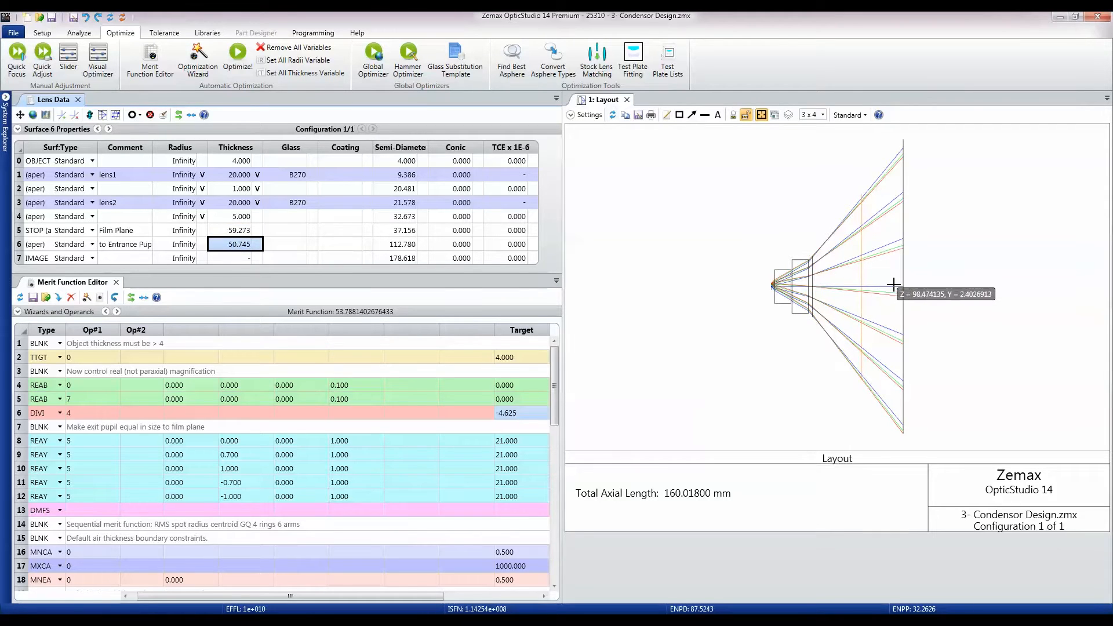
pyautogui.moveTo(904, 291)
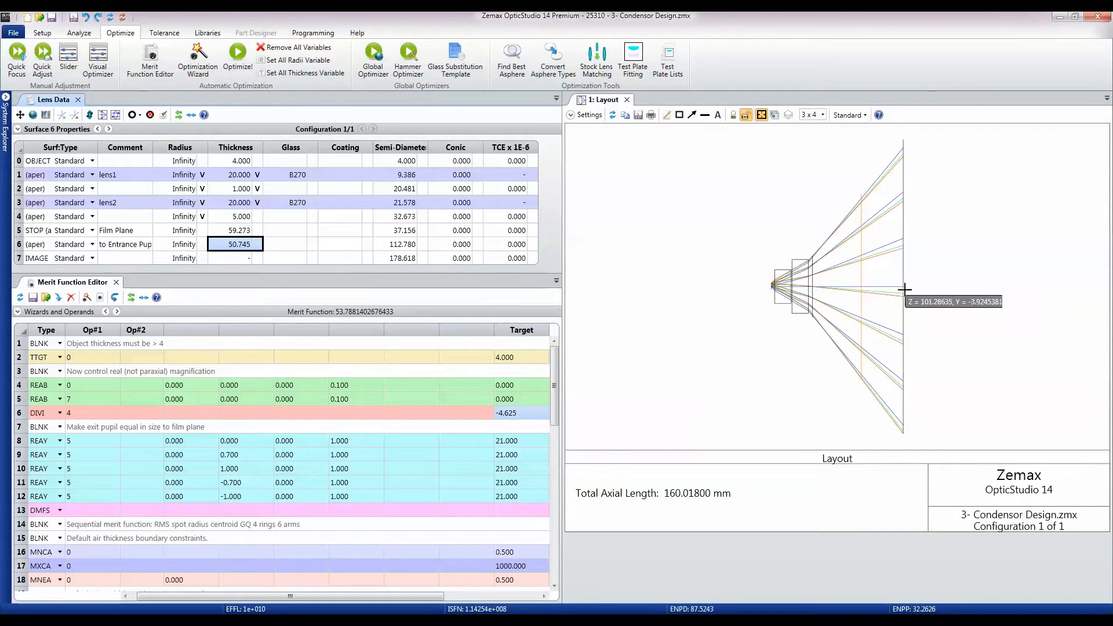
pyautogui.moveTo(907, 289)
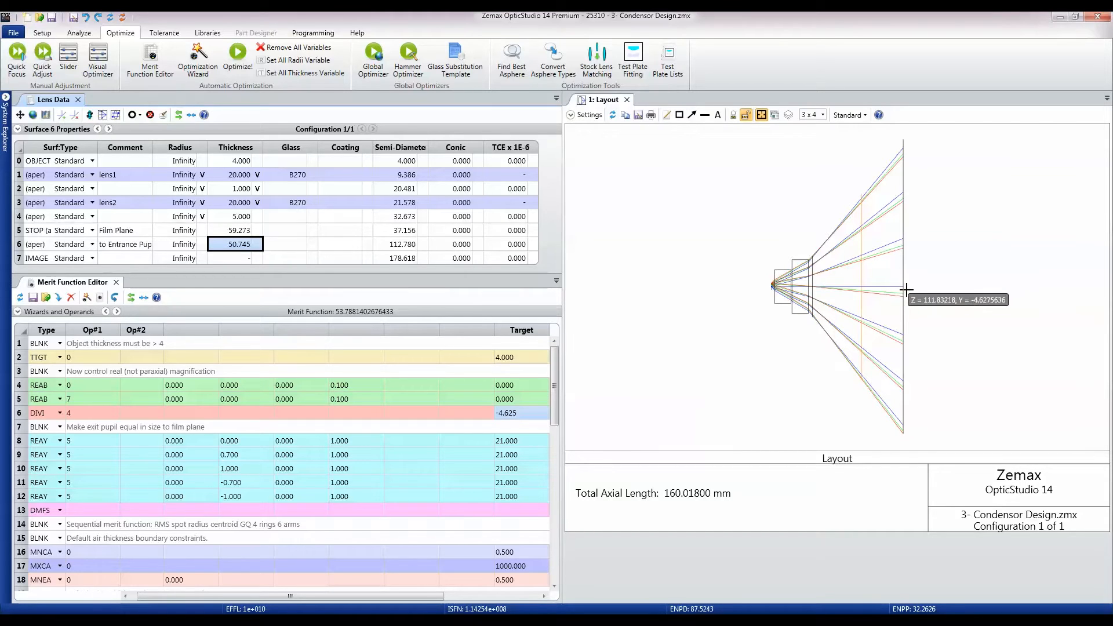
pyautogui.moveTo(344, 473)
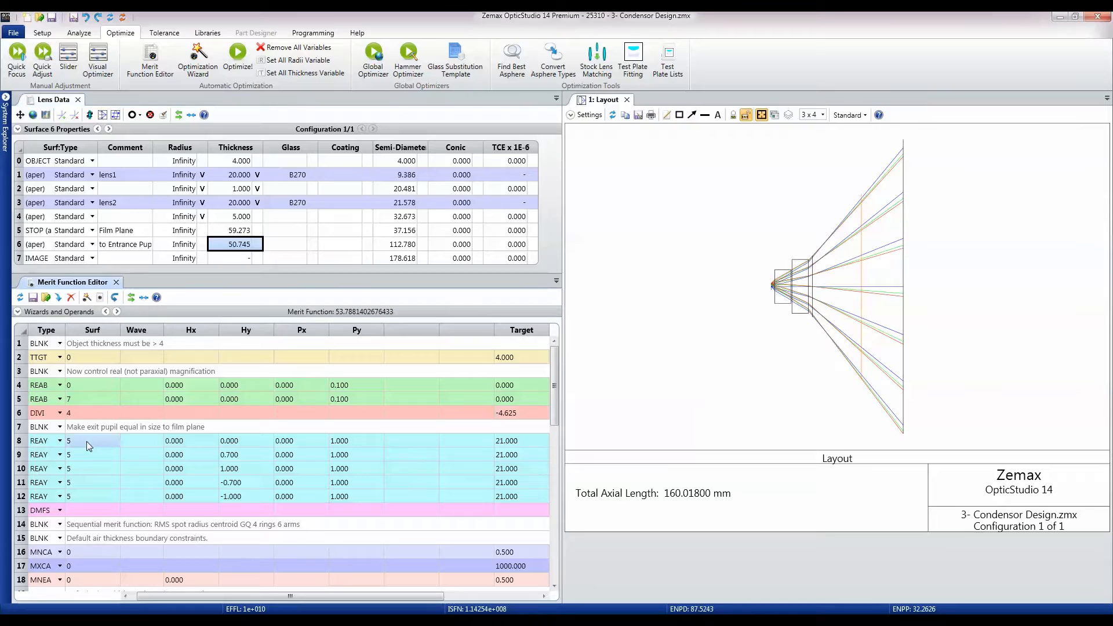
pyautogui.moveTo(516, 451)
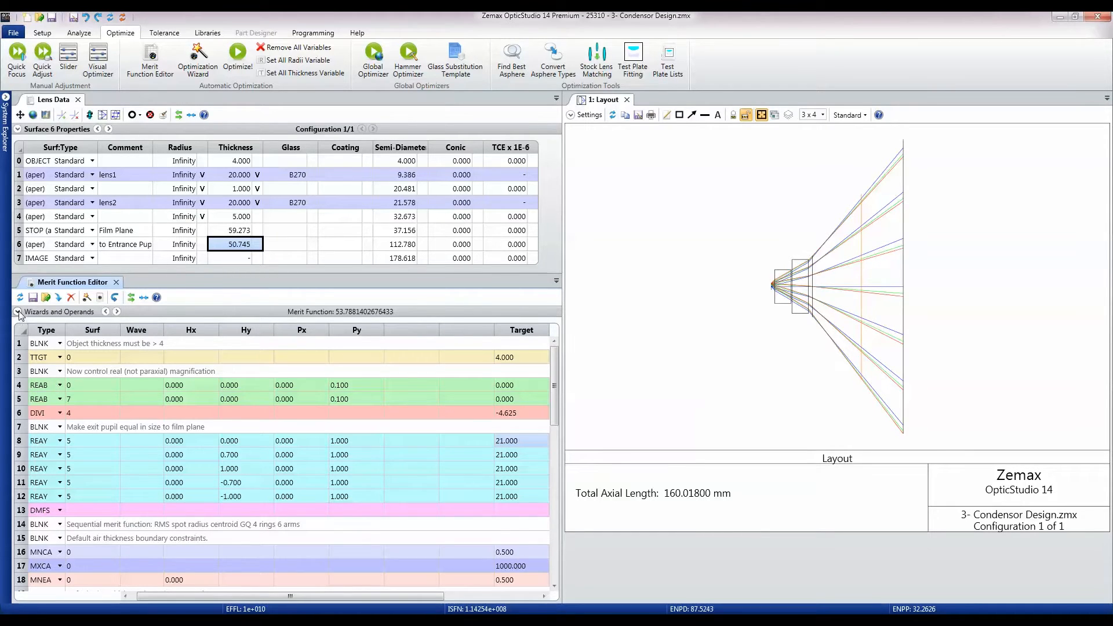
pyautogui.click(17, 312)
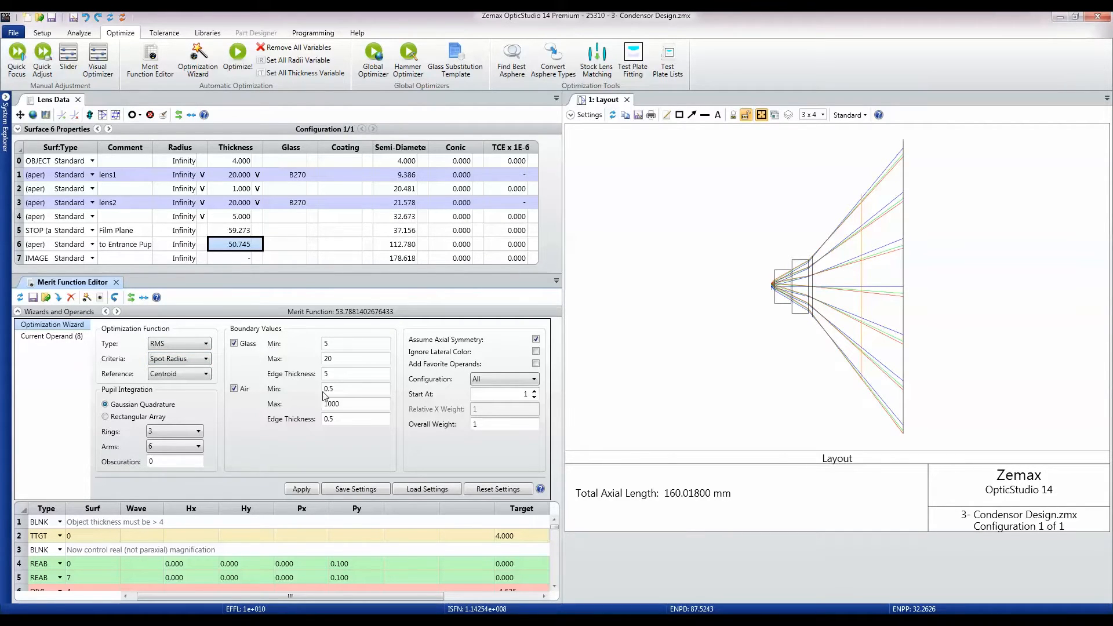
pyautogui.click(17, 312)
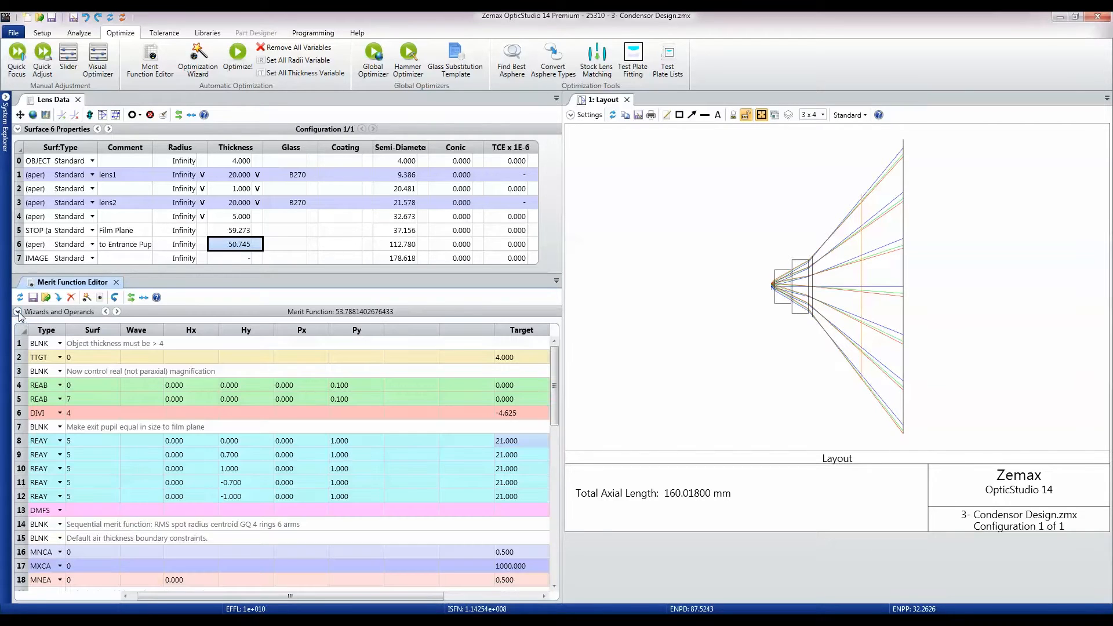
pyautogui.moveTo(820, 308)
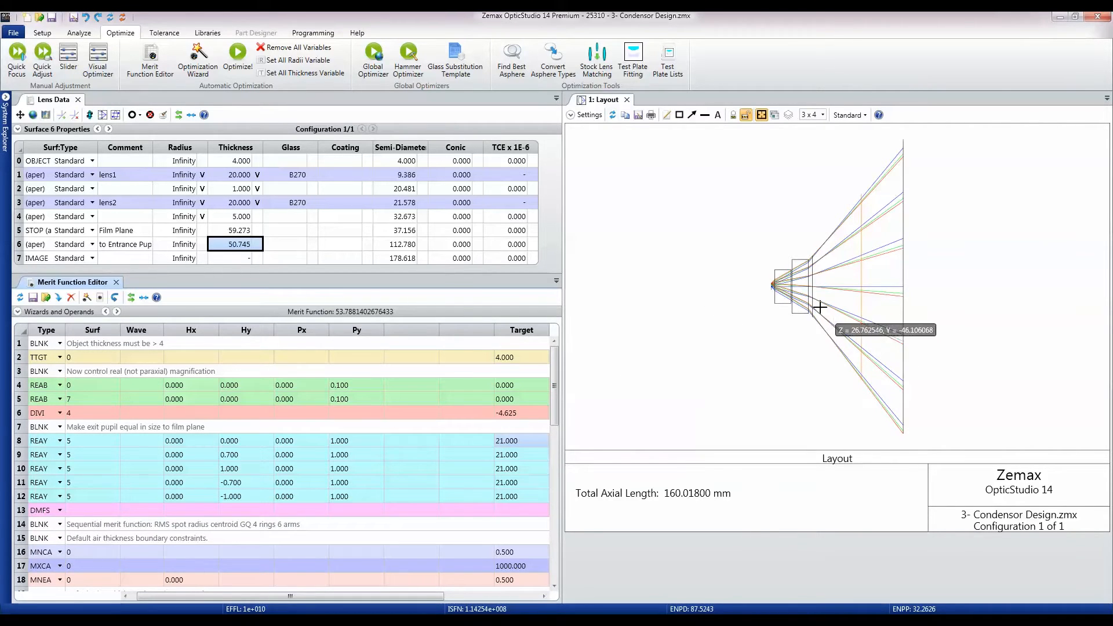
pyautogui.moveTo(904, 293)
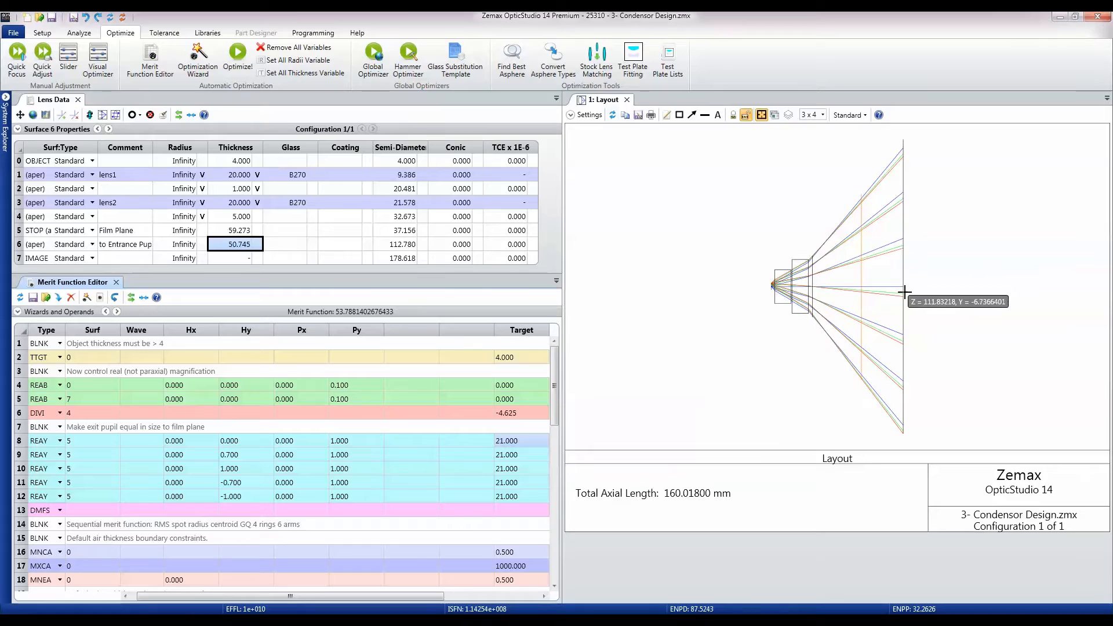
pyautogui.moveTo(250, 70)
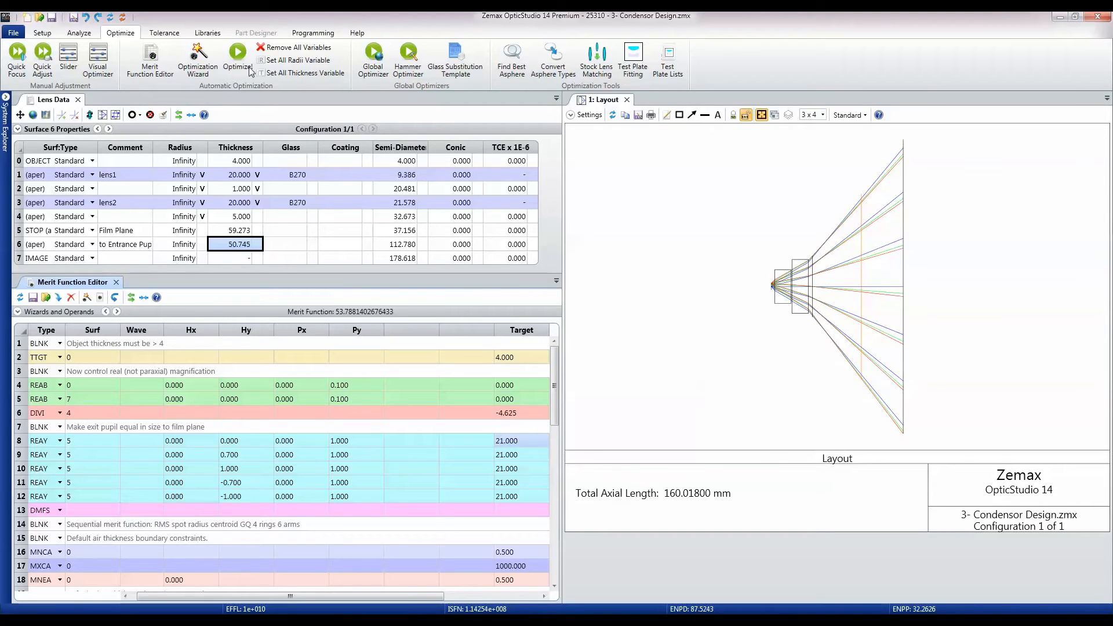
pyautogui.moveTo(237, 56)
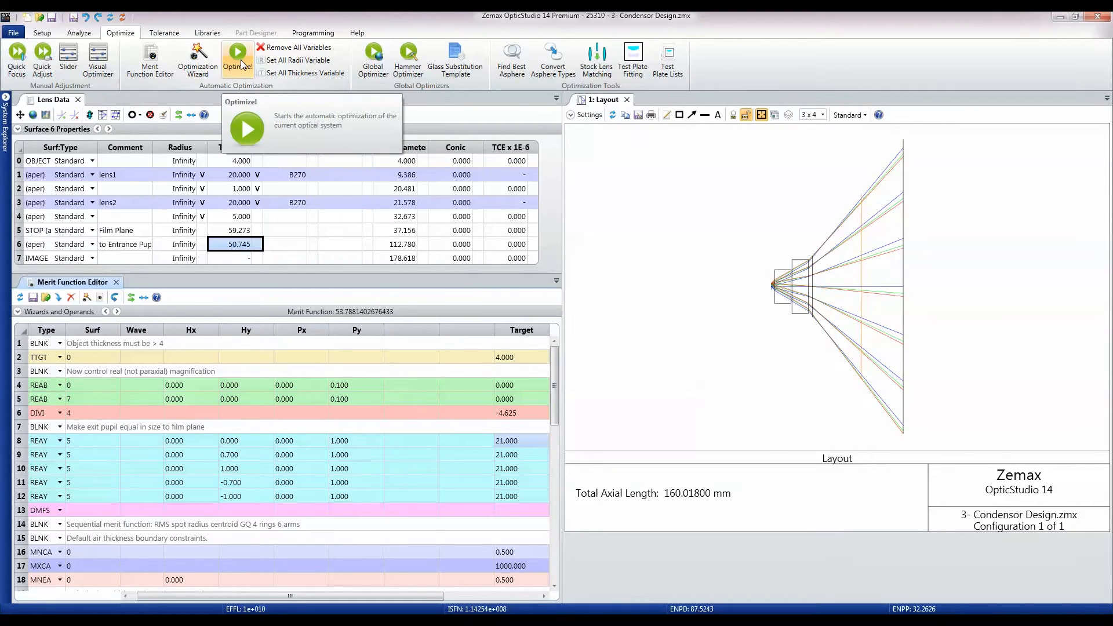
# - Bring up the Local Optimization dialog (damped least squares, 41 targets, 7 variables) from Optimize!
pyautogui.click(236, 56)
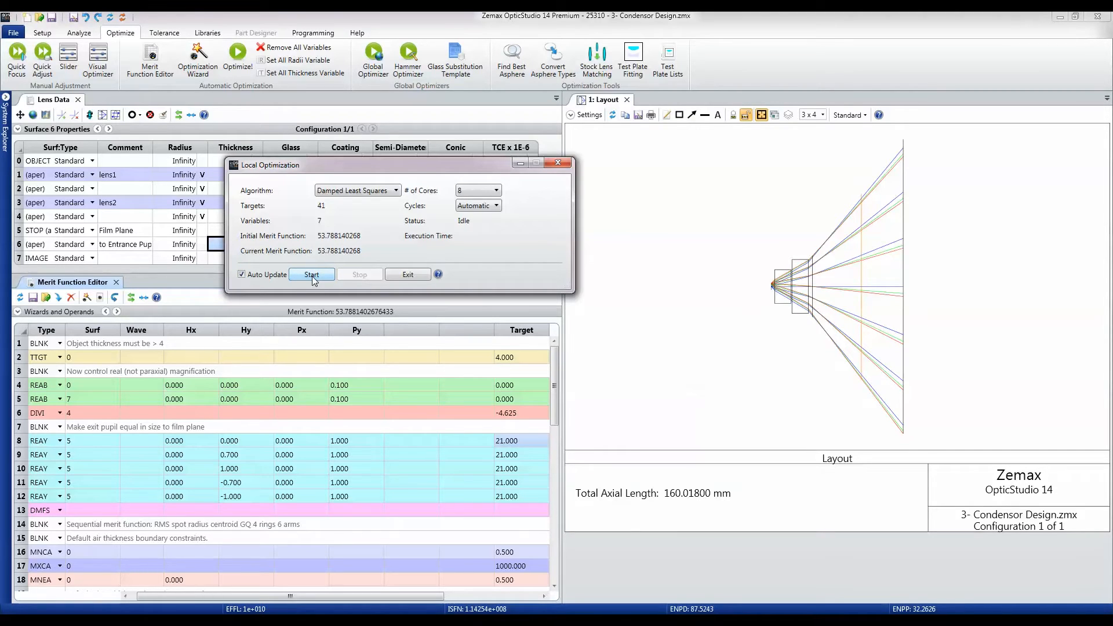
# - Run local optimization until the merit function drops from 53.788 to about 2.53, then exit keeping results
pyautogui.click(311, 275)
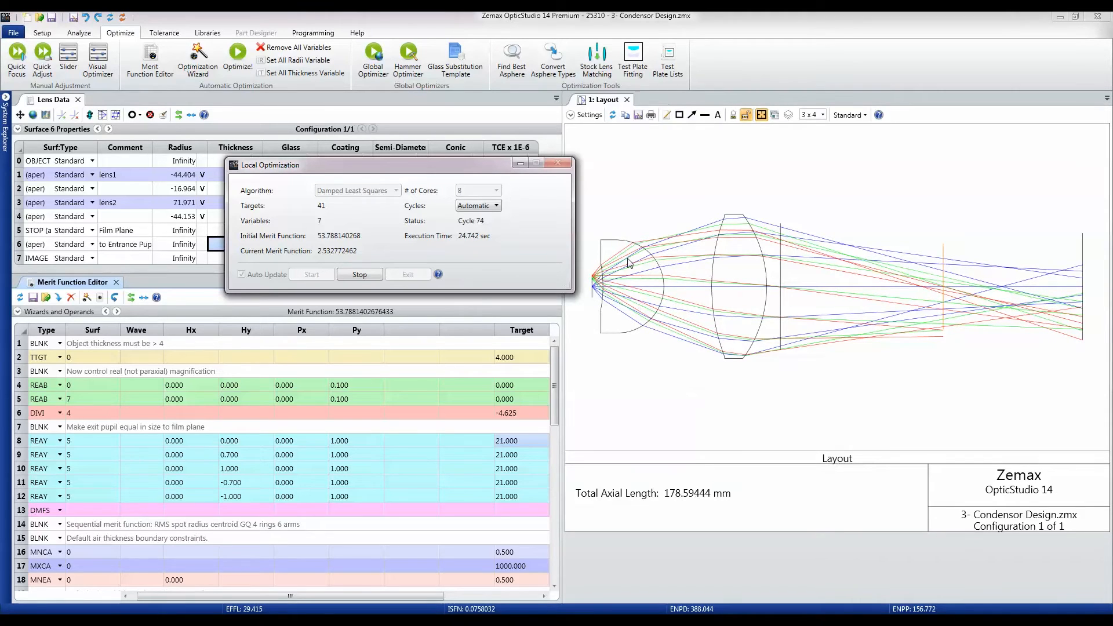
pyautogui.click(359, 273)
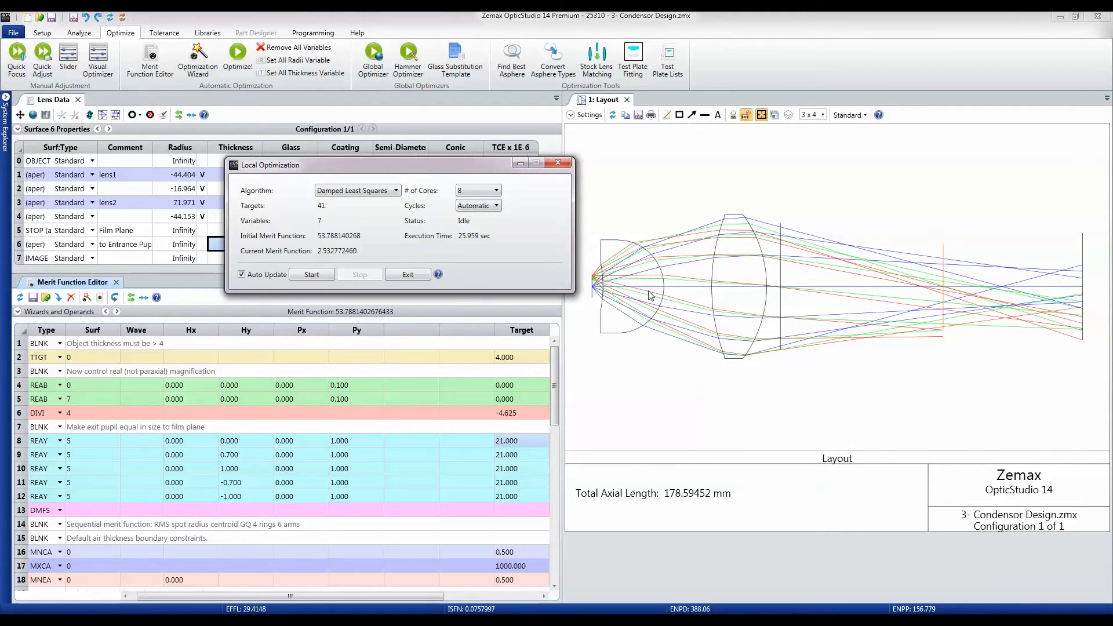
pyautogui.click(407, 273)
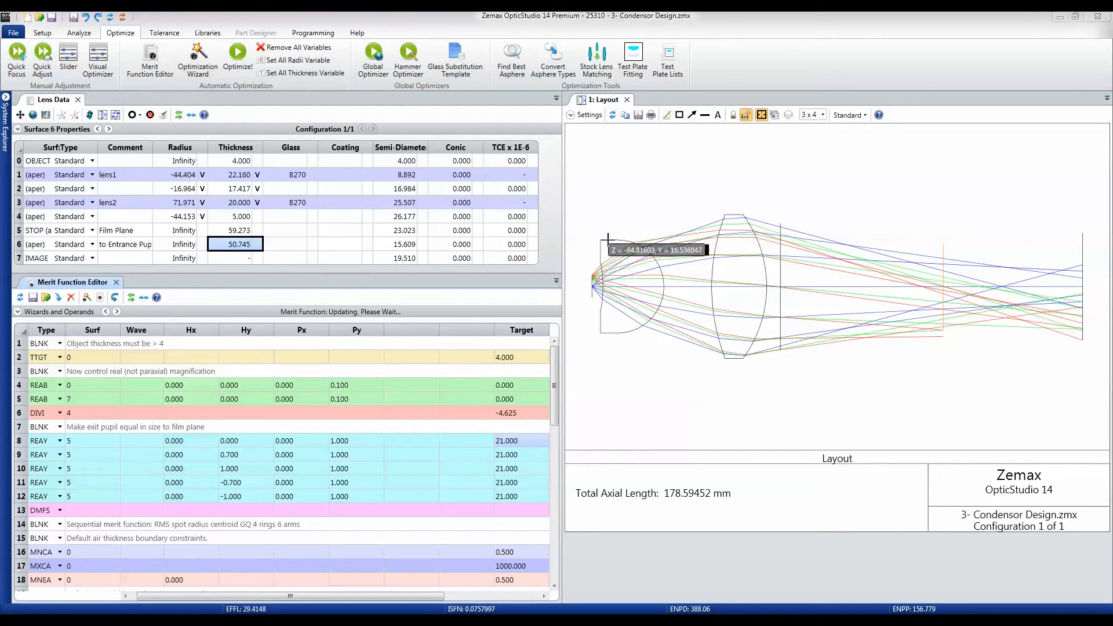
pyautogui.moveTo(594, 284)
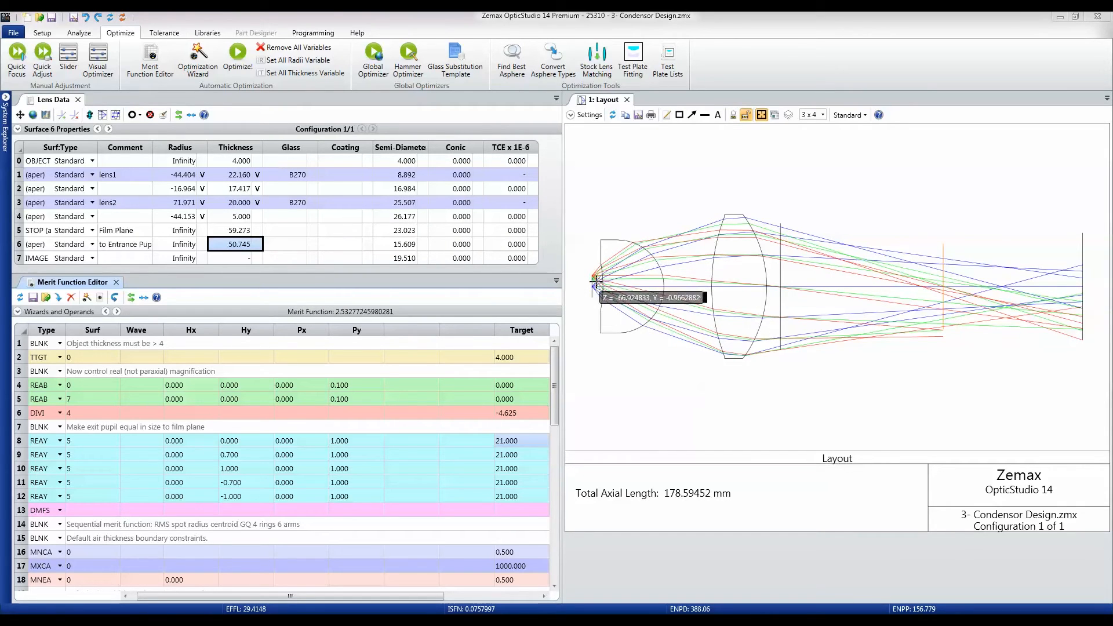
pyautogui.moveTo(595, 292)
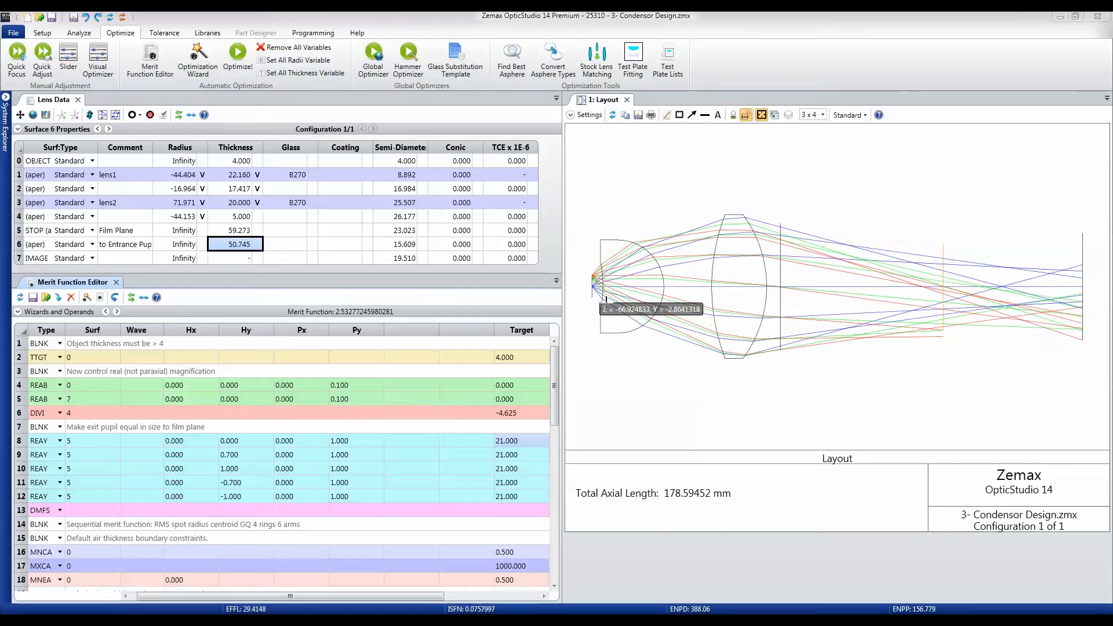
pyautogui.moveTo(623, 246)
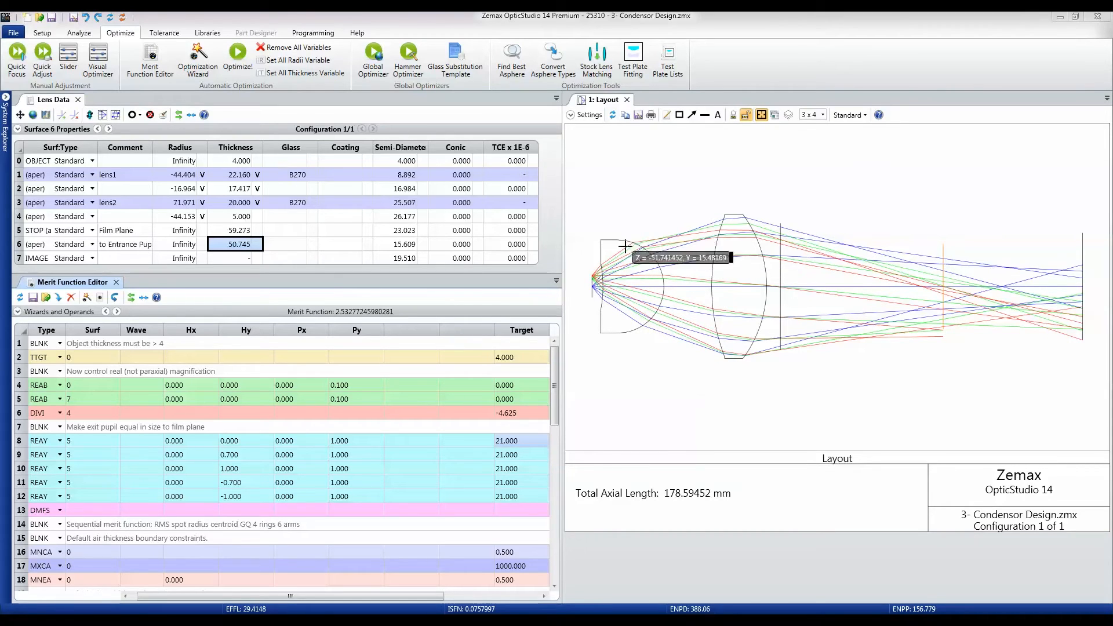
pyautogui.moveTo(656, 250)
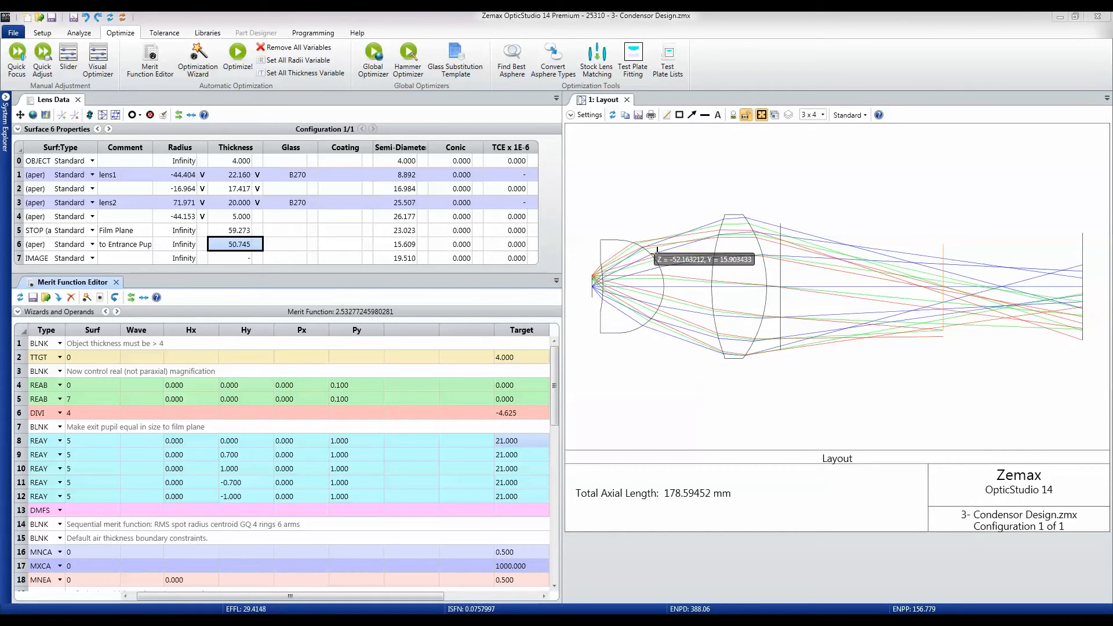
pyautogui.moveTo(726, 337)
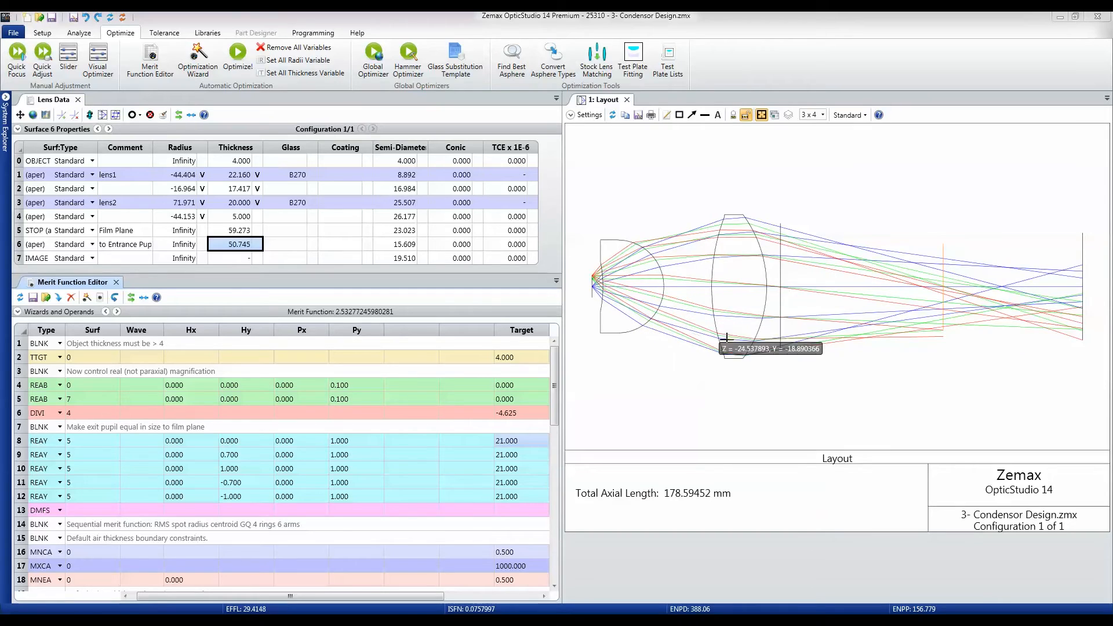
pyautogui.moveTo(773, 224)
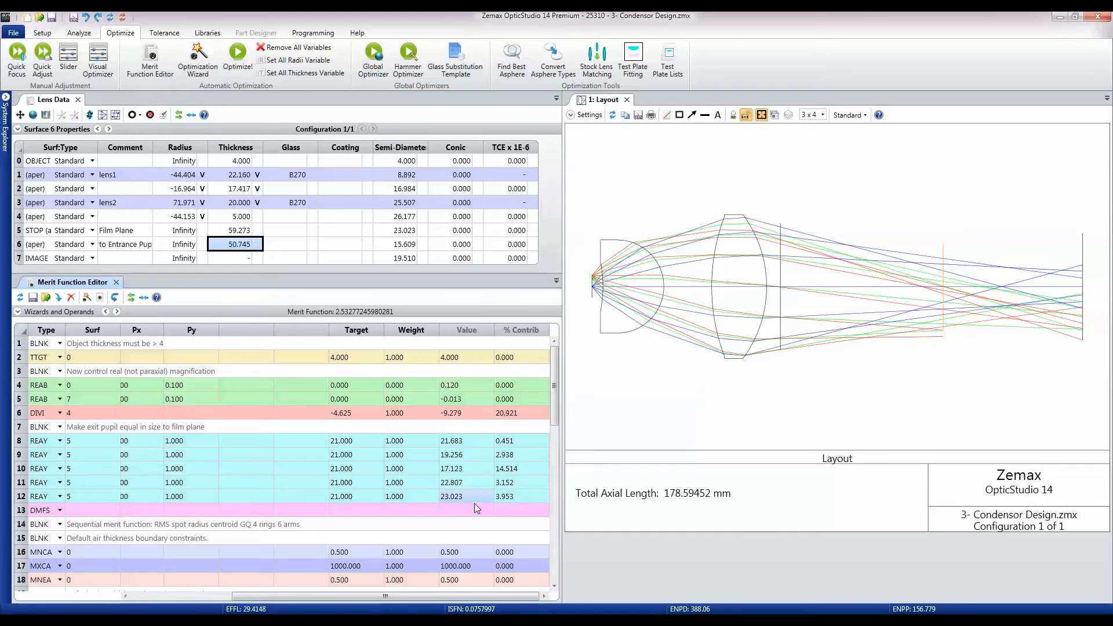
pyautogui.moveTo(460, 197)
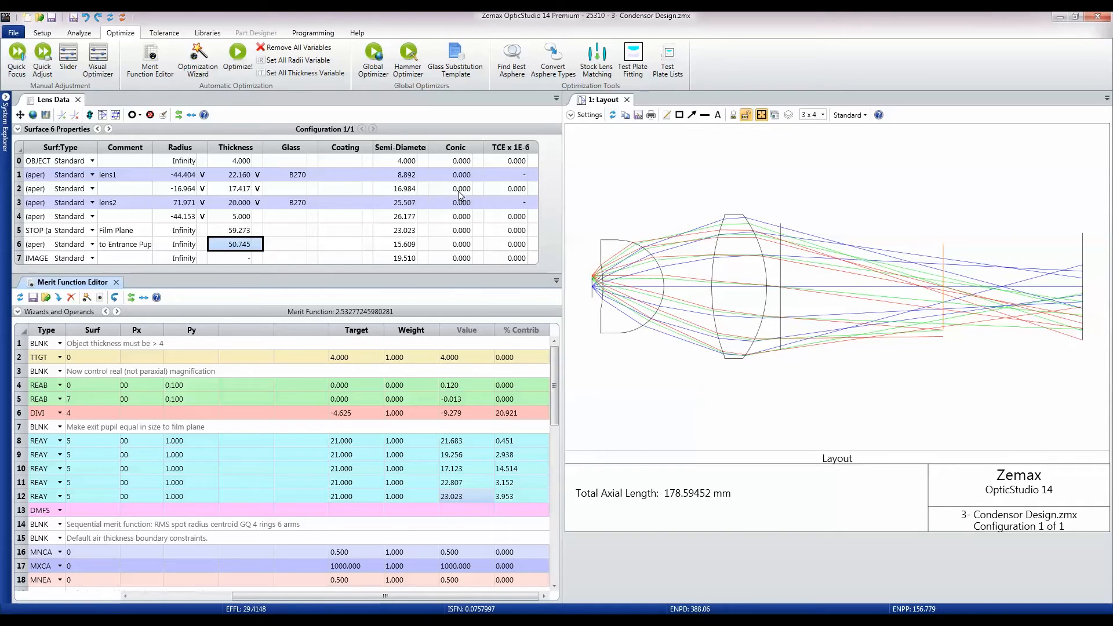
# - Make the conic constants of surfaces 2 and 4 variable in the Lens Data editor
pyautogui.click(454, 187)
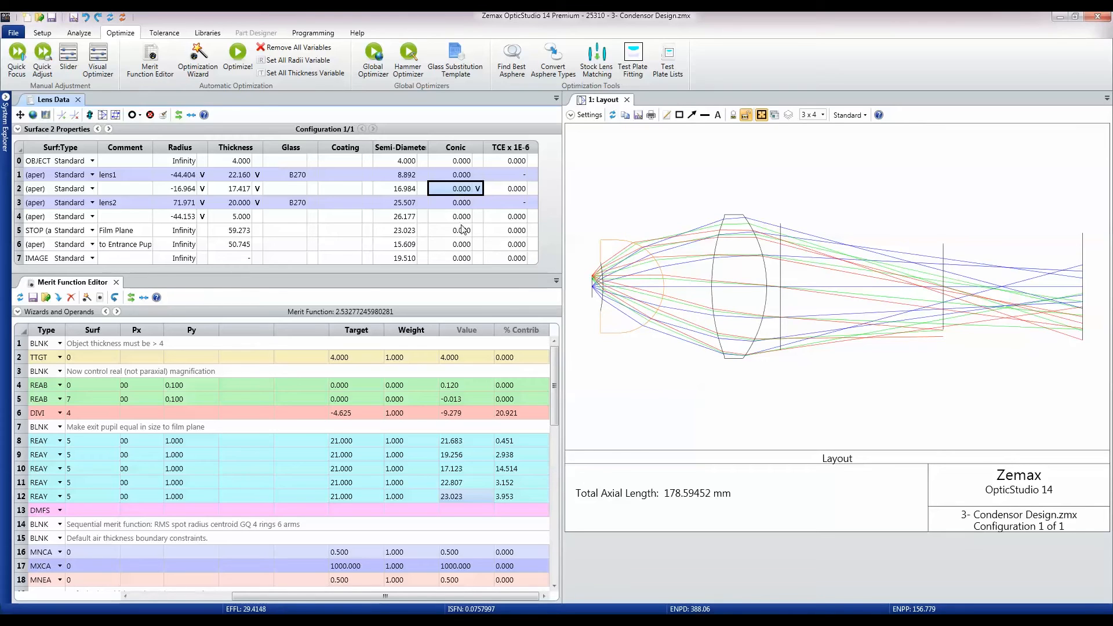
pyautogui.click(461, 216)
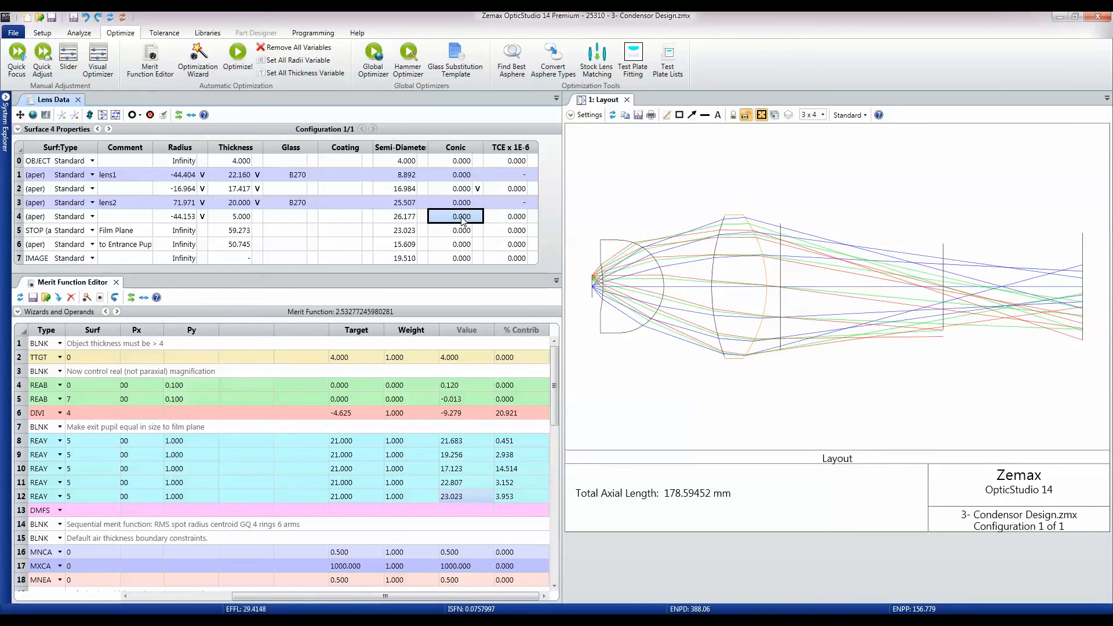
pyautogui.moveTo(645, 234)
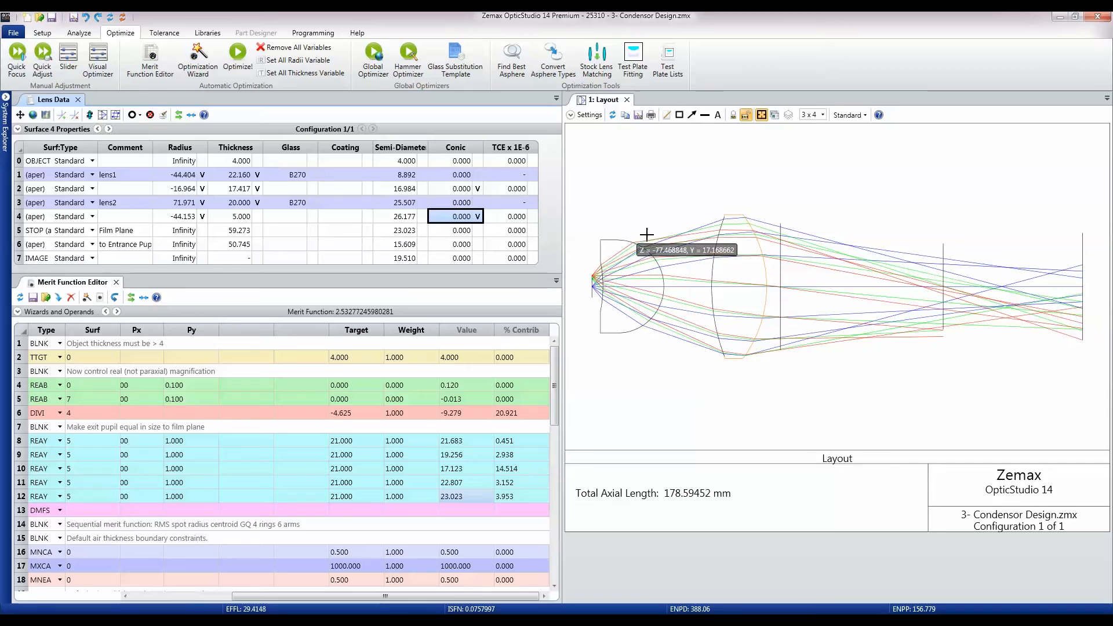
pyautogui.moveTo(298, 112)
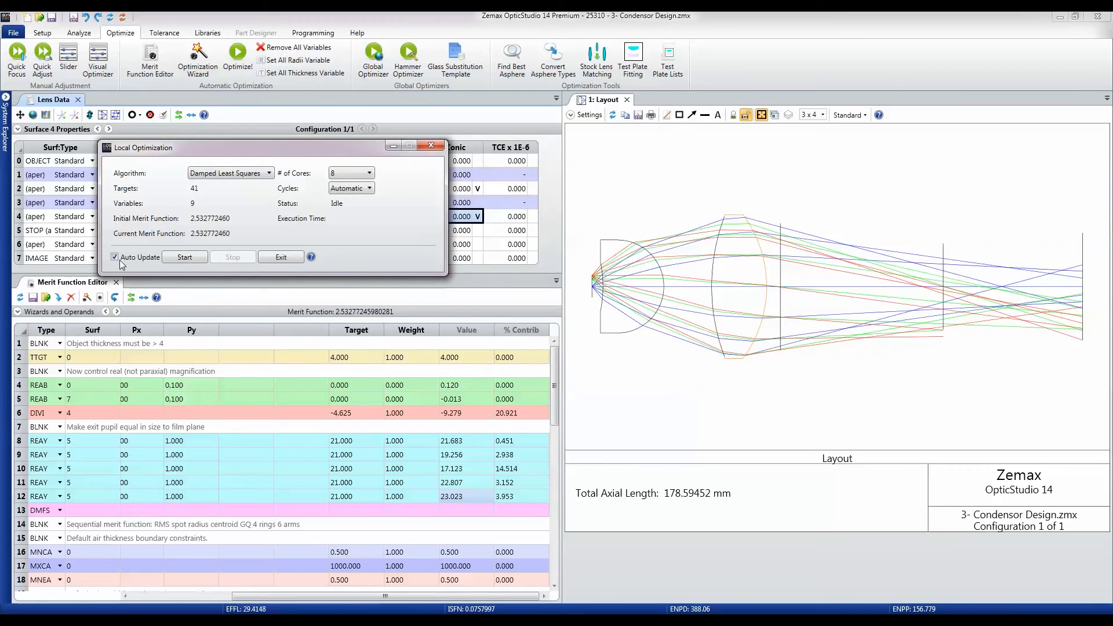
# - Reoptimize with Auto Update off and conics free, reaching merit function about 0.451, then exit
pyautogui.click(115, 257)
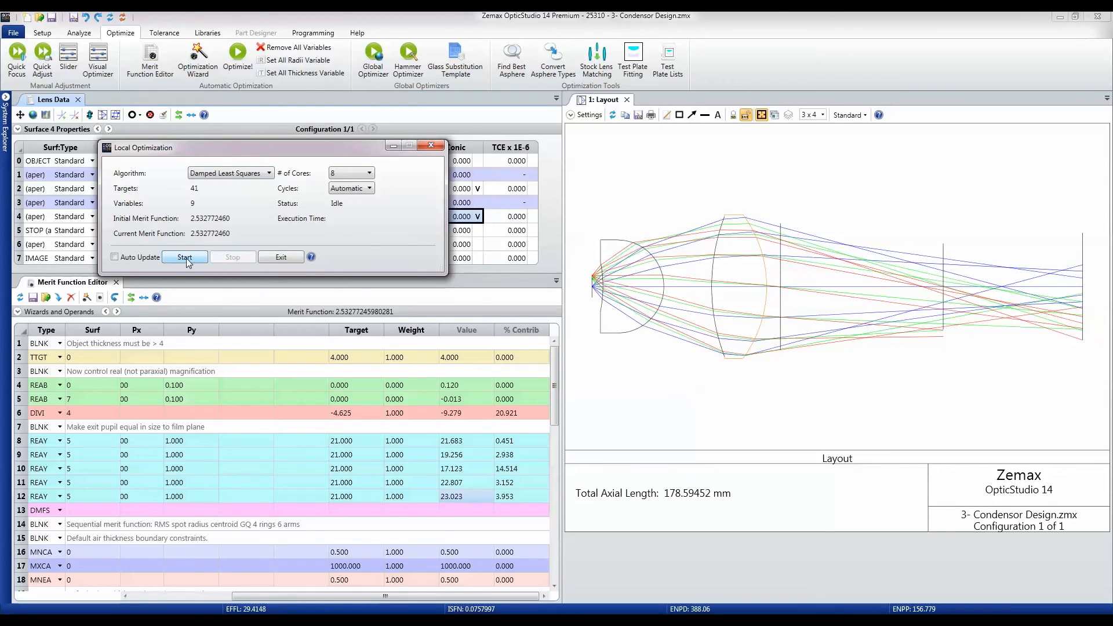
pyautogui.click(185, 257)
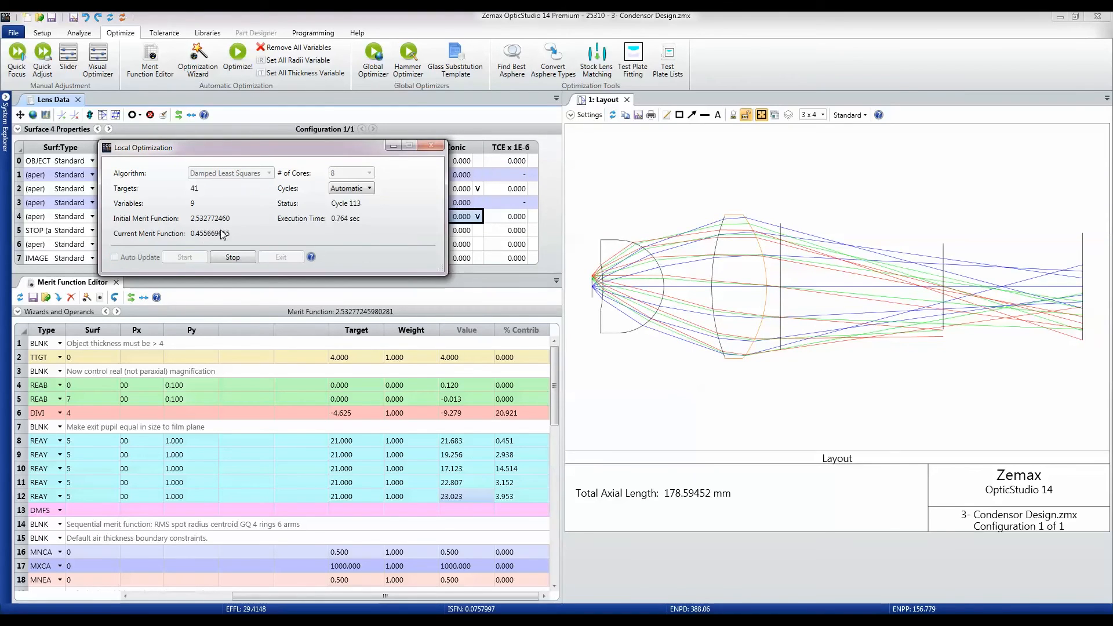
pyautogui.click(232, 257)
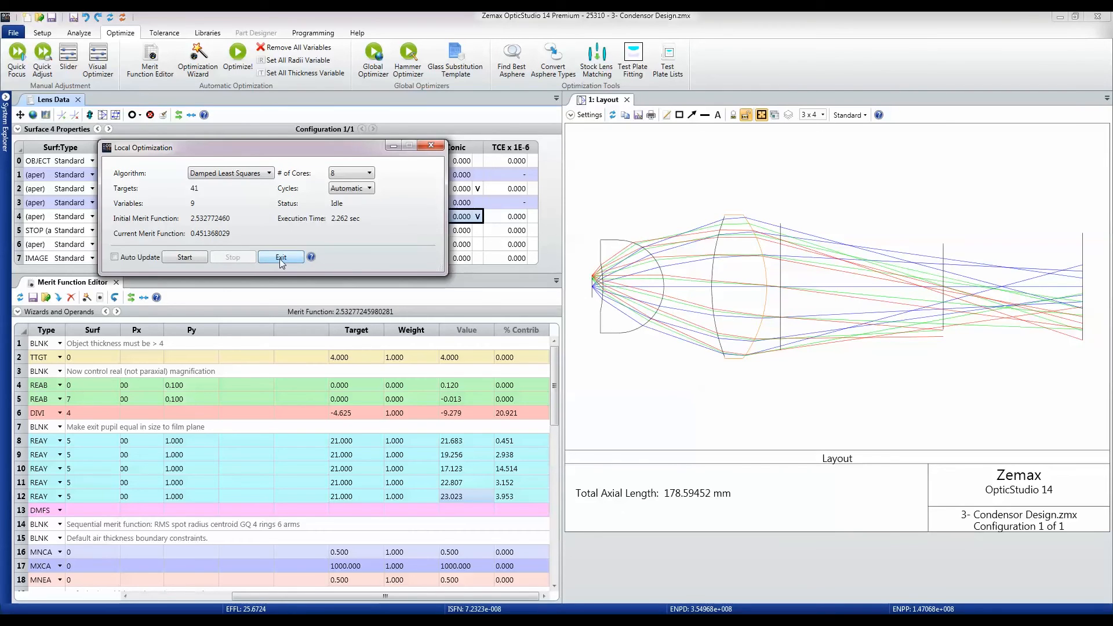
pyautogui.click(280, 258)
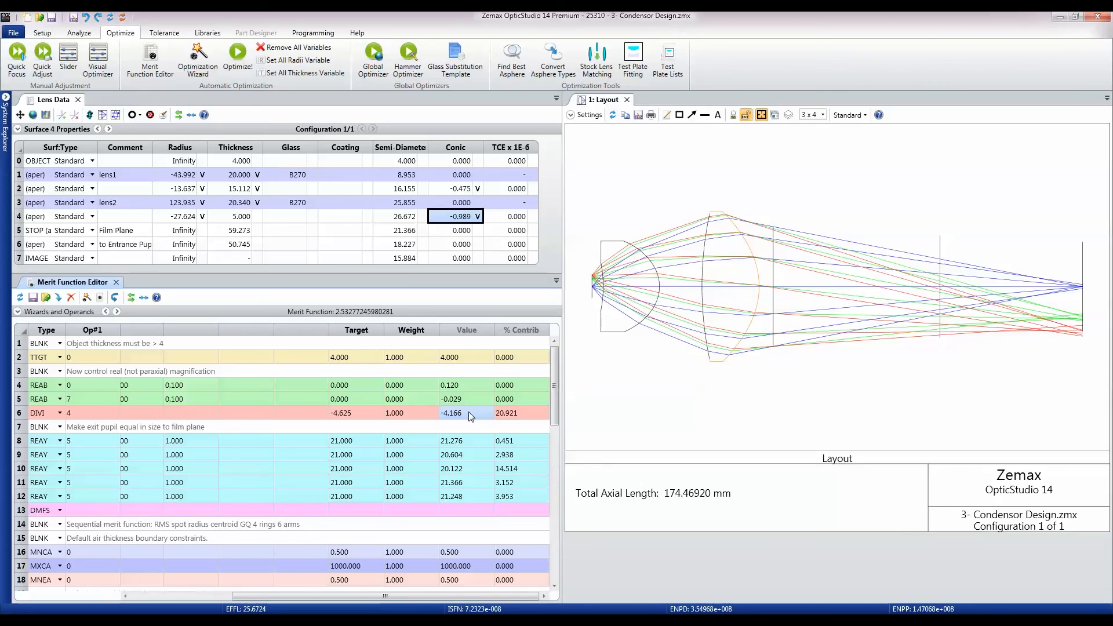
pyautogui.moveTo(89, 437)
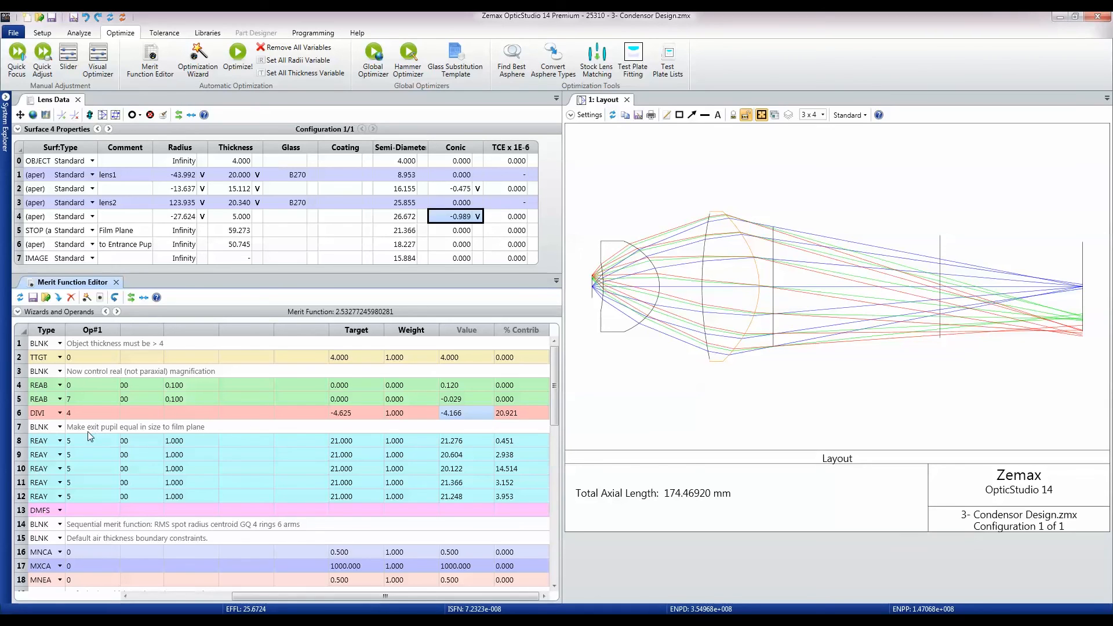
pyautogui.moveTo(398, 446)
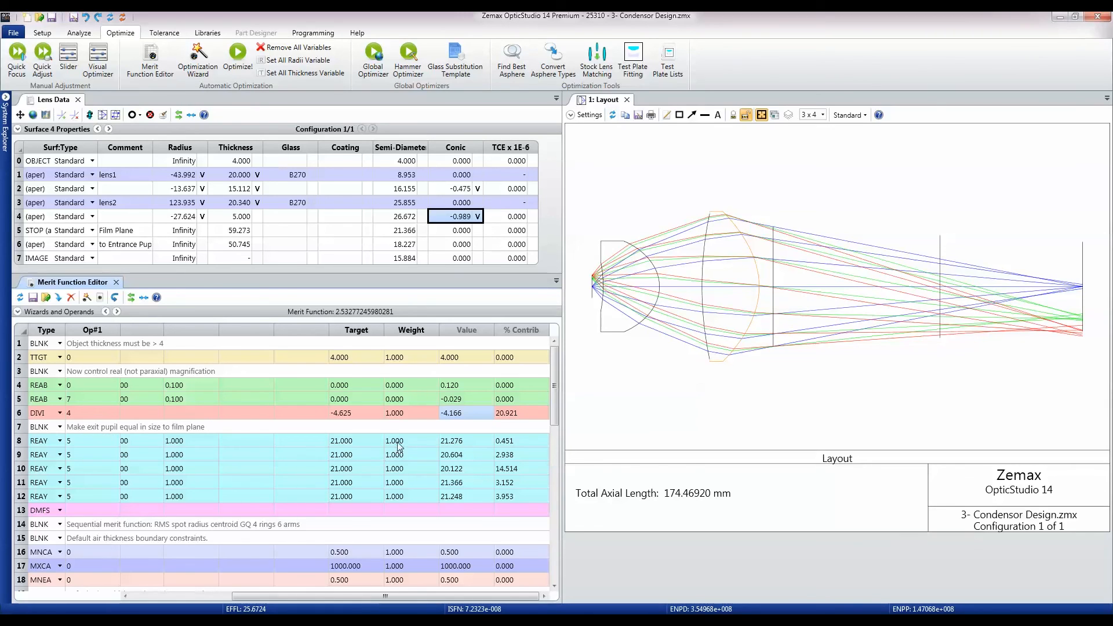
pyautogui.moveTo(804, 396)
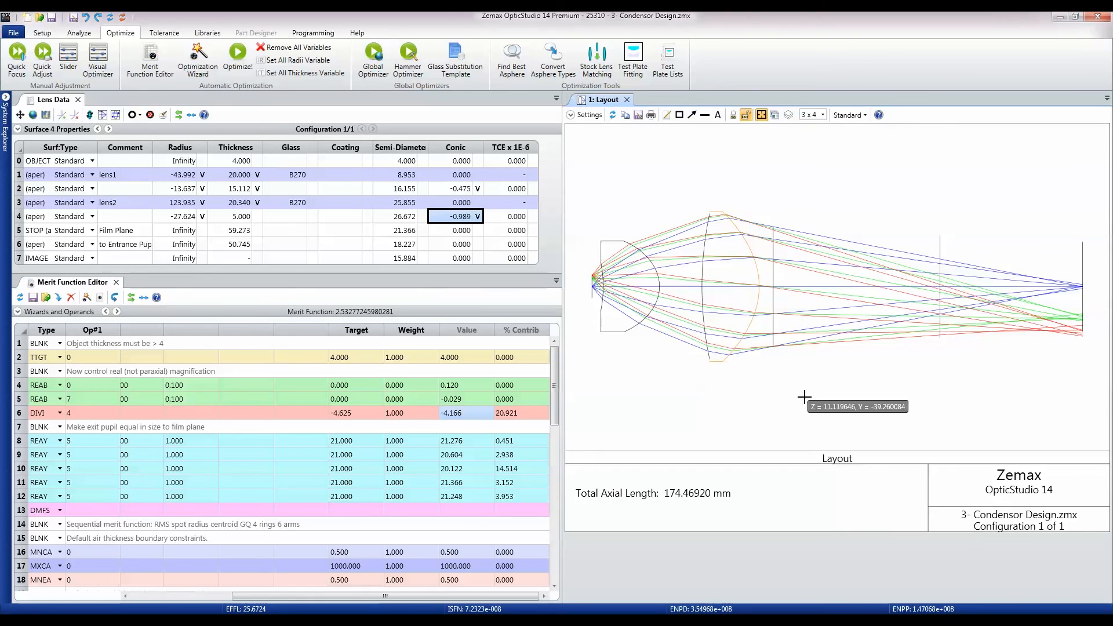
pyautogui.moveTo(805, 398)
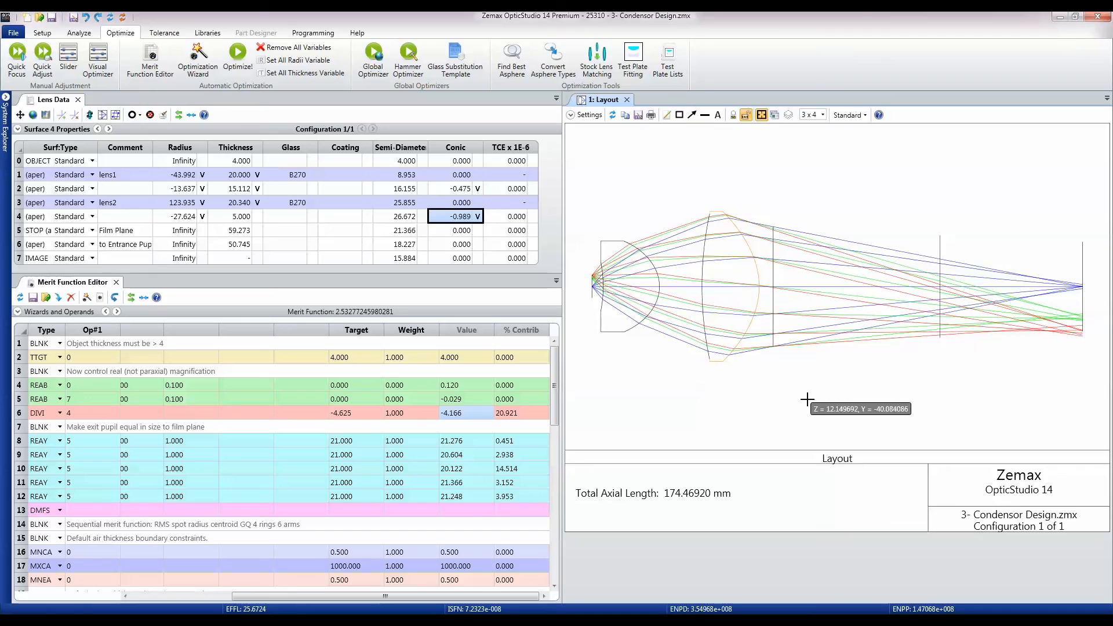